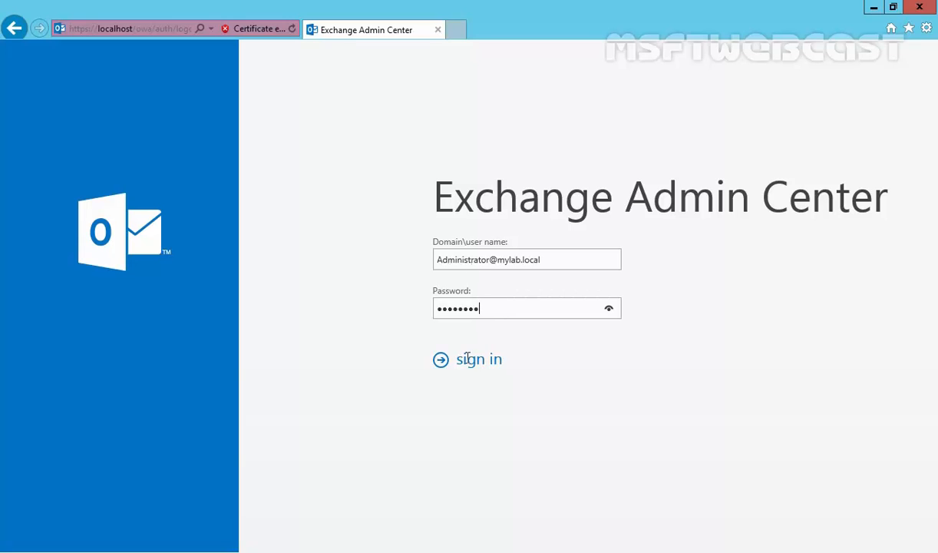
Step: Sign in to Exchange Admin Center and view MDB01 under servers > databases
{"action": "left_click", "coordinate": [478, 359]}
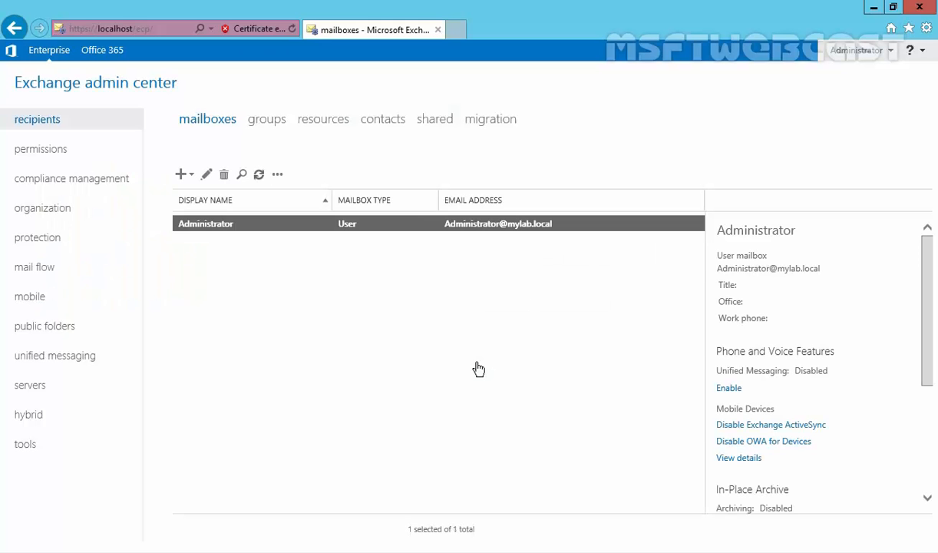
{"action": "left_click", "coordinate": [30, 385]}
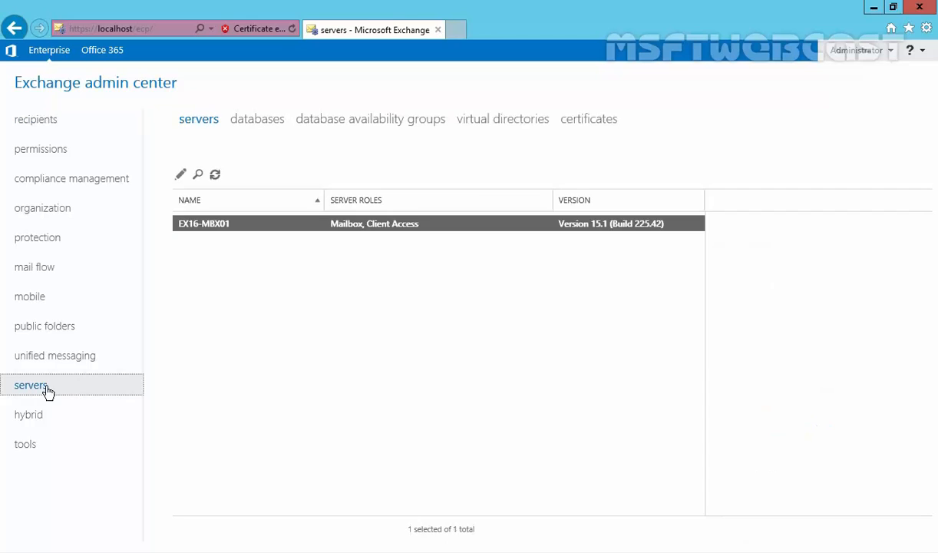
{"action": "left_click", "coordinate": [257, 118]}
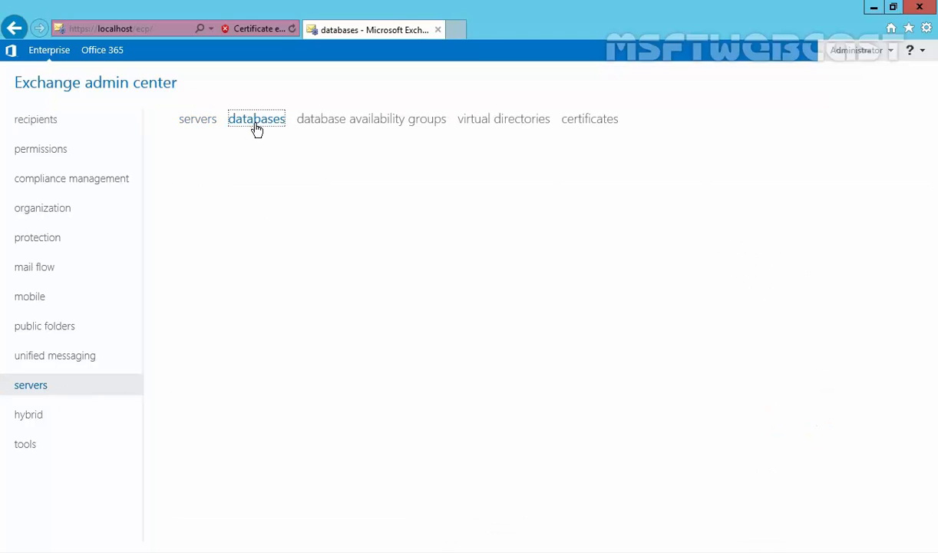
{"action": "left_click", "coordinate": [256, 119]}
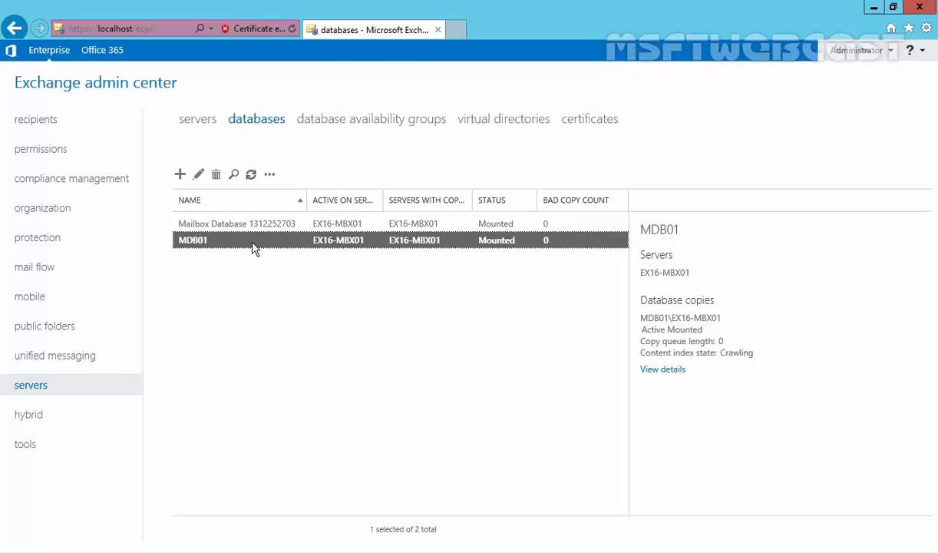
{"action": "left_click", "coordinate": [238, 223]}
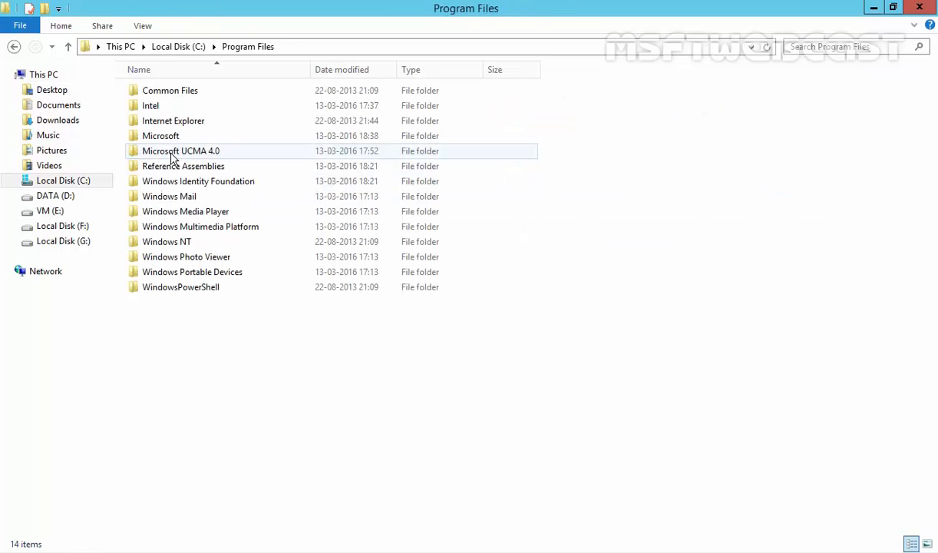
{"action": "double_click", "coordinate": [161, 135]}
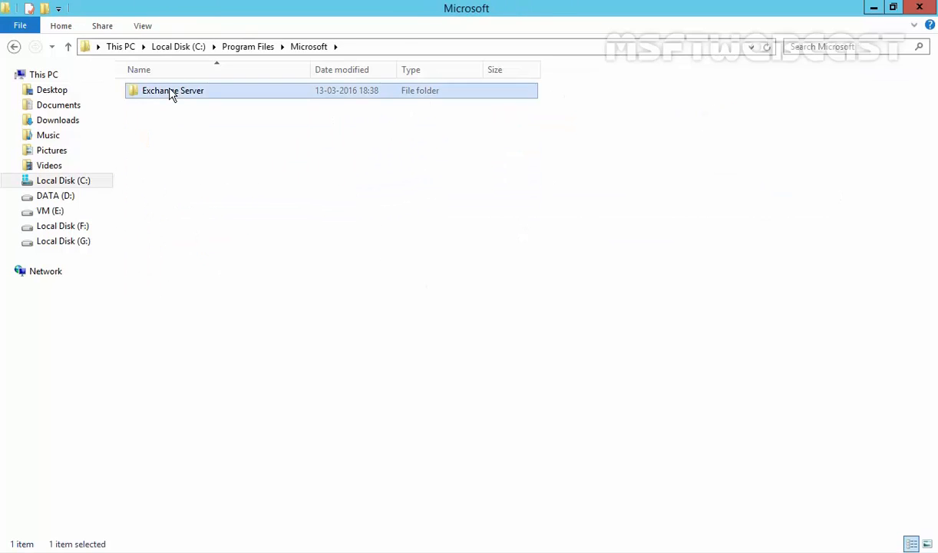
{"action": "double_click", "coordinate": [173, 90]}
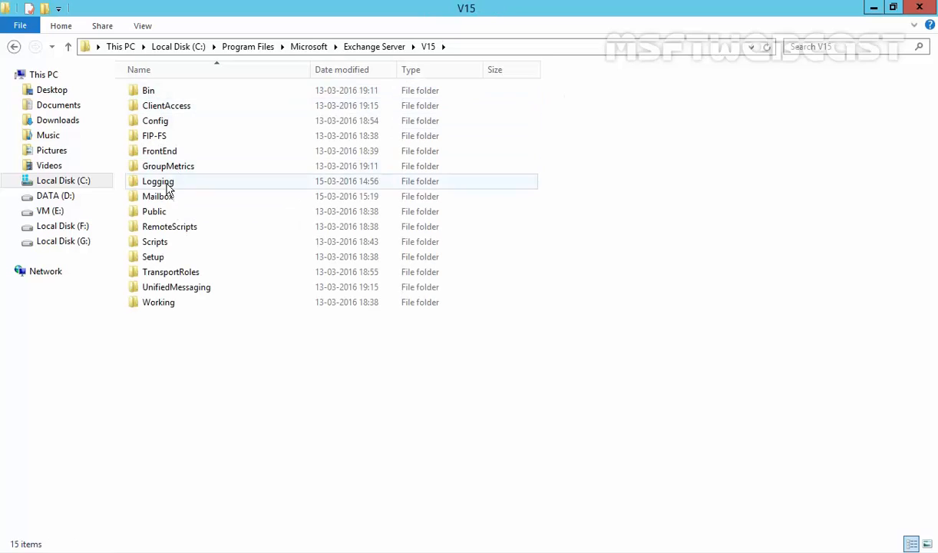
{"action": "double_click", "coordinate": [158, 196]}
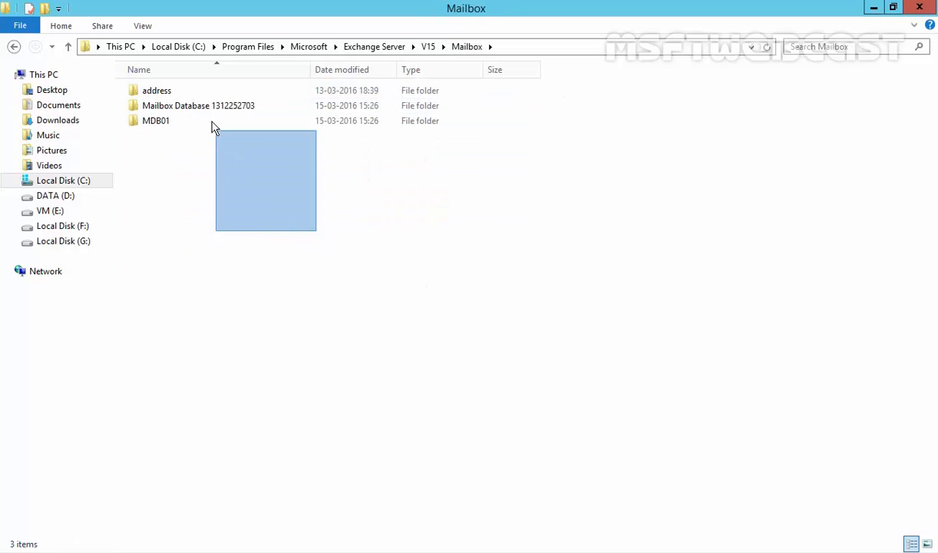
{"action": "left_click_drag", "start_coordinate": [215, 126], "coordinate": [248, 220]}
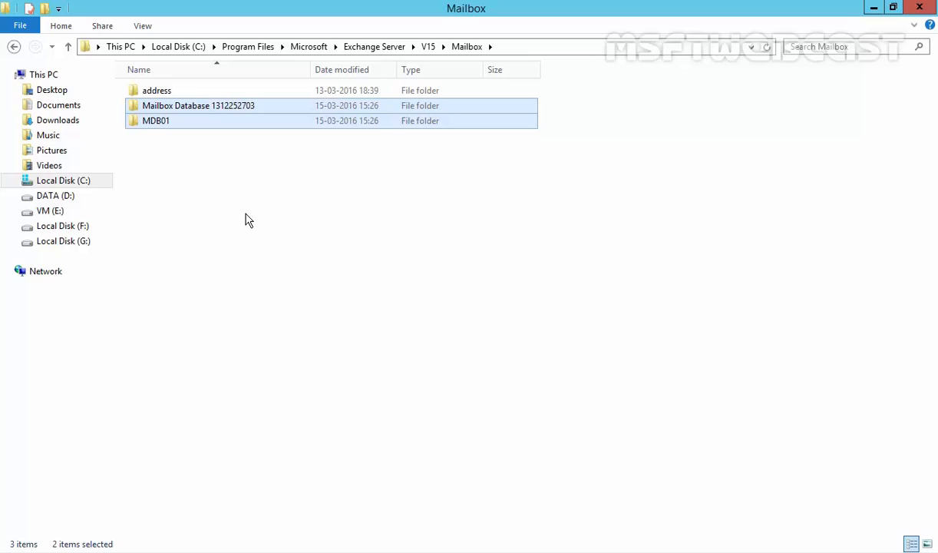
{"action": "mouse_move", "coordinate": [312, 275]}
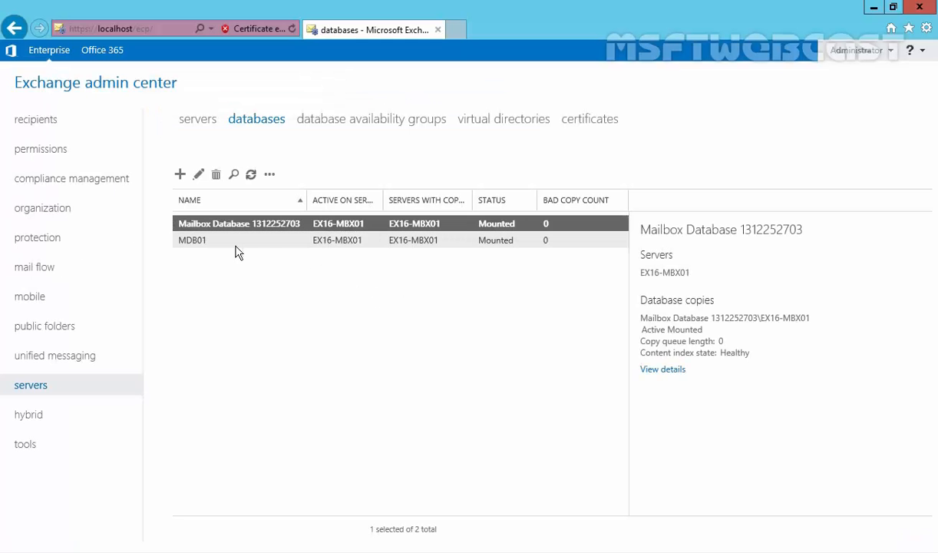
{"action": "mouse_move", "coordinate": [211, 227]}
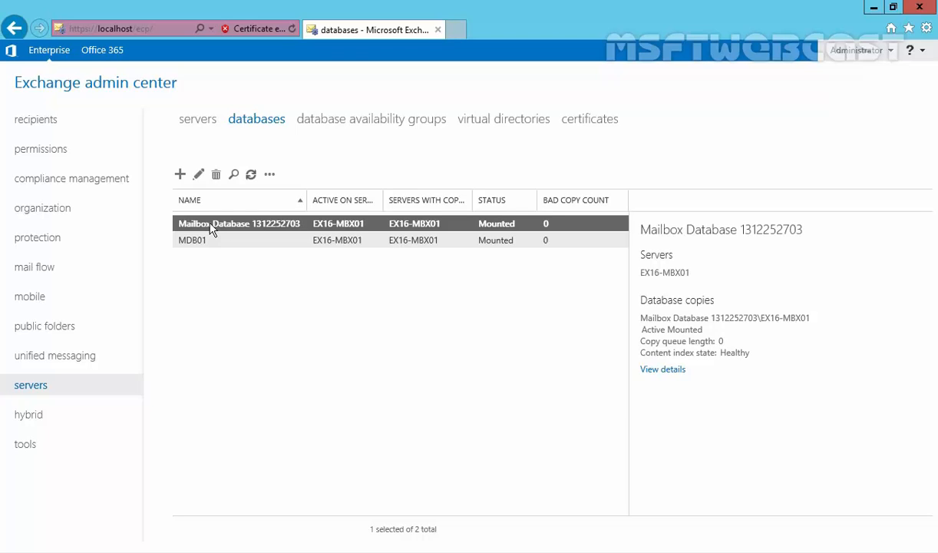
{"action": "mouse_move", "coordinate": [244, 229]}
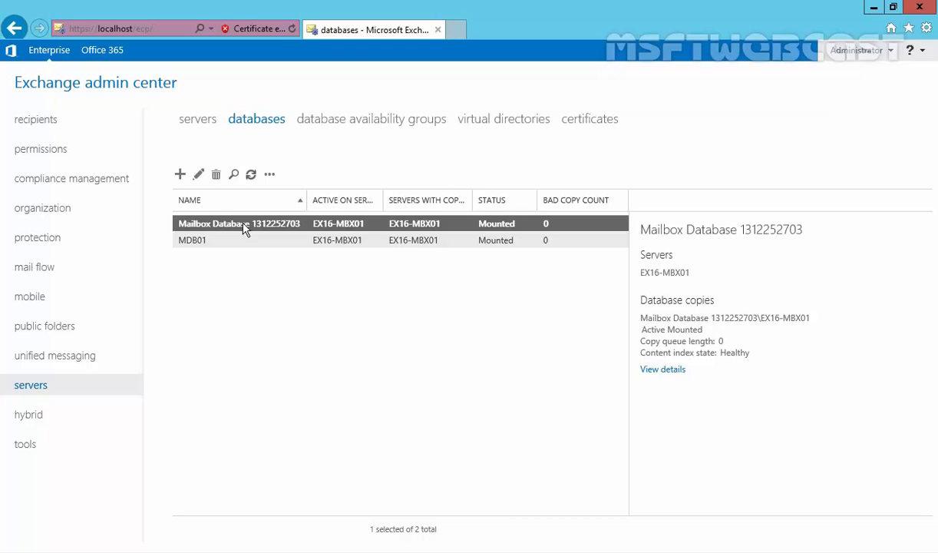
{"action": "mouse_move", "coordinate": [300, 298]}
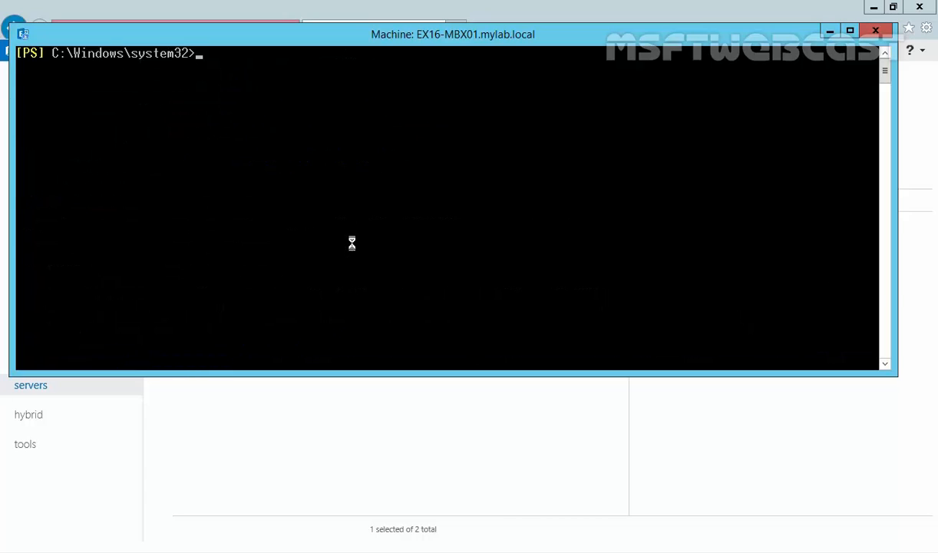
{"action": "type", "text": "Set-Mailbox"}
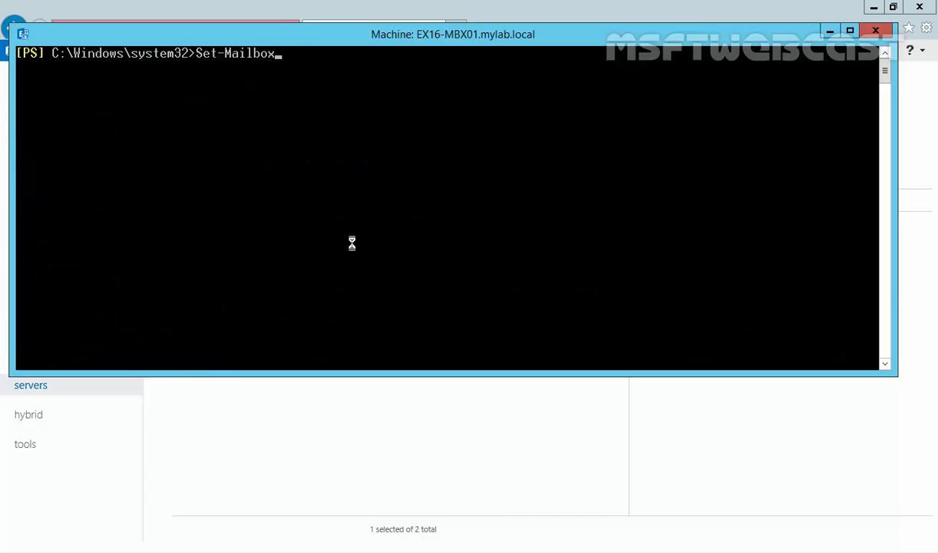
{"action": "type", "text": "Database"}
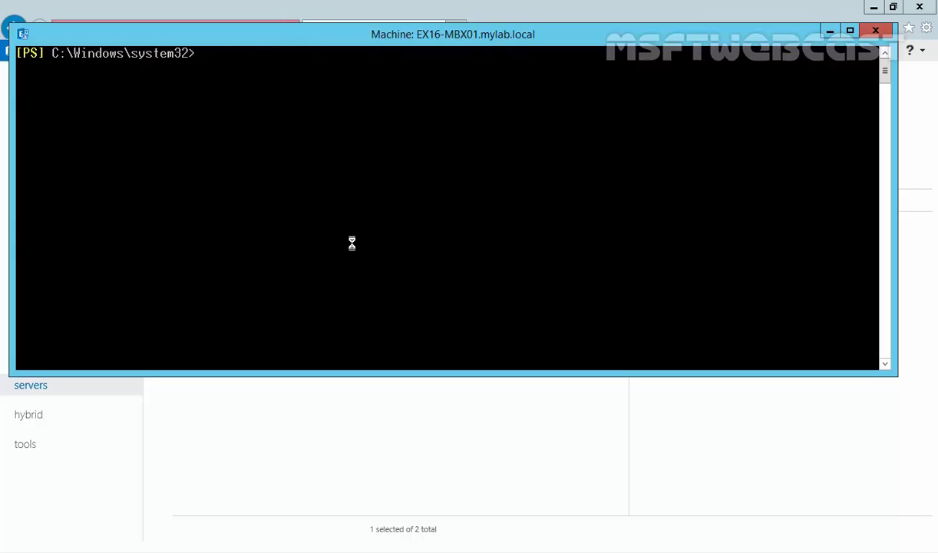
{"action": "type", "text": "get-"}
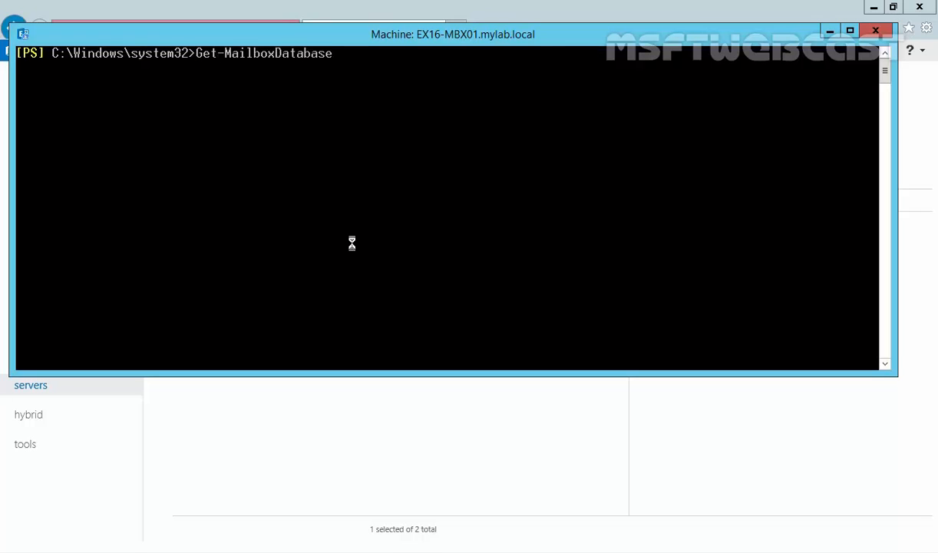
{"action": "type", "text": "-Server"}
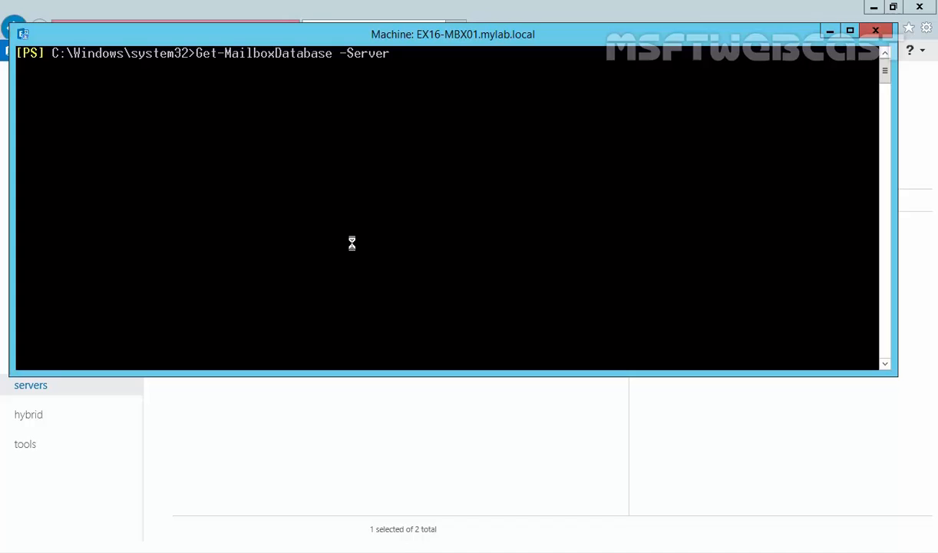
{"action": "type", "text": "EX16"}
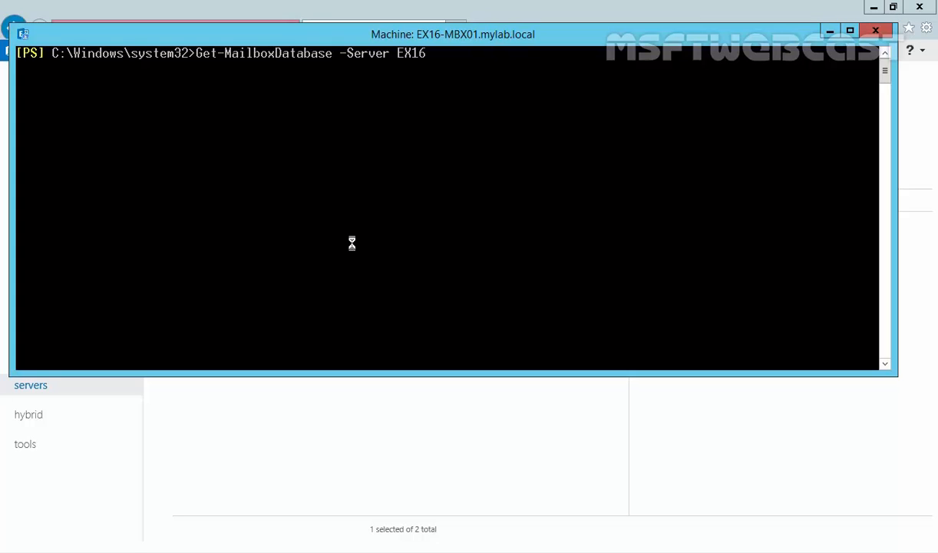
{"action": "type", "text": "-MBX01"}
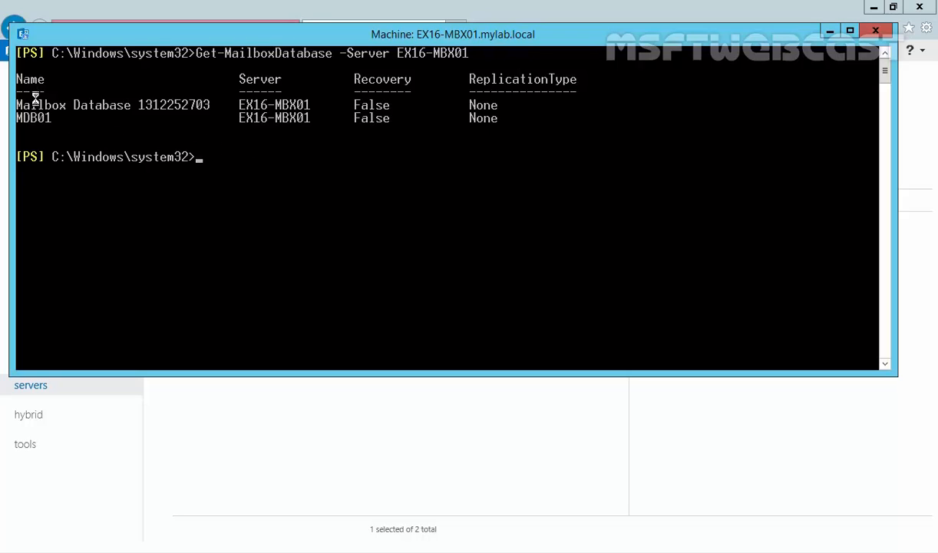
{"action": "mouse_move", "coordinate": [275, 187]}
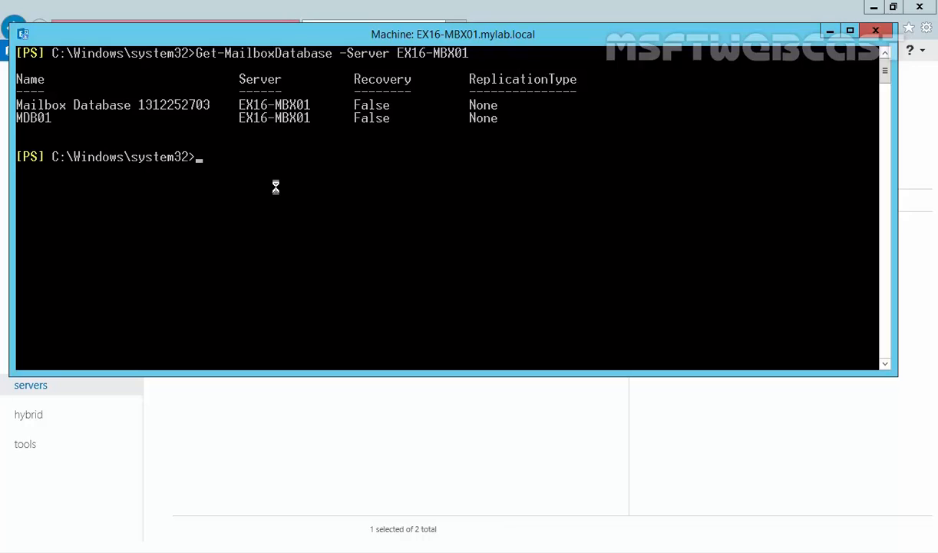
{"action": "type", "text": "Set-Mailbox"}
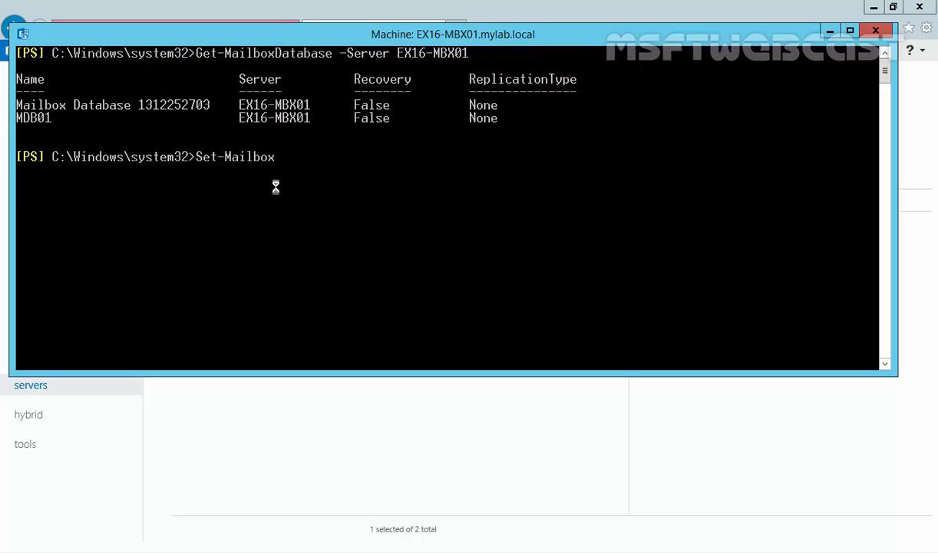
{"action": "type", "text": "Database"}
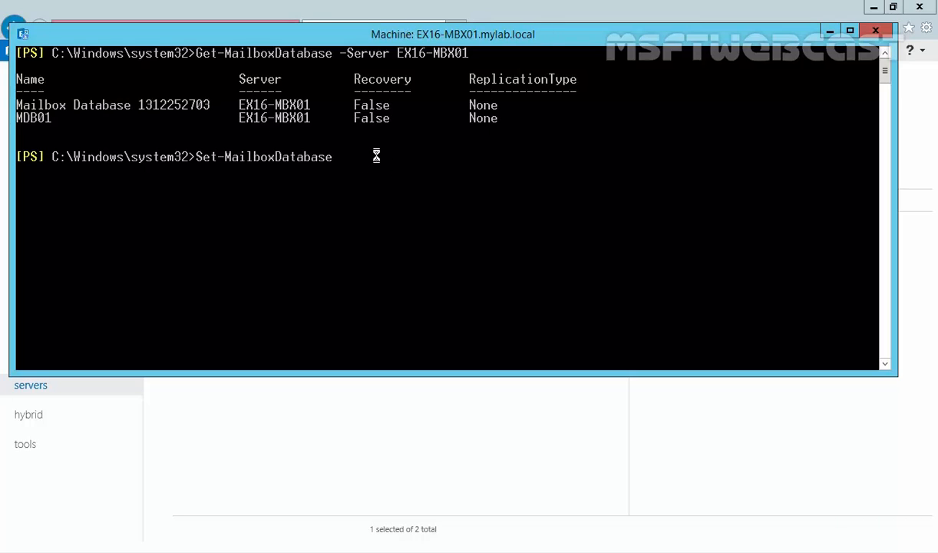
{"action": "type", "text": "\""}
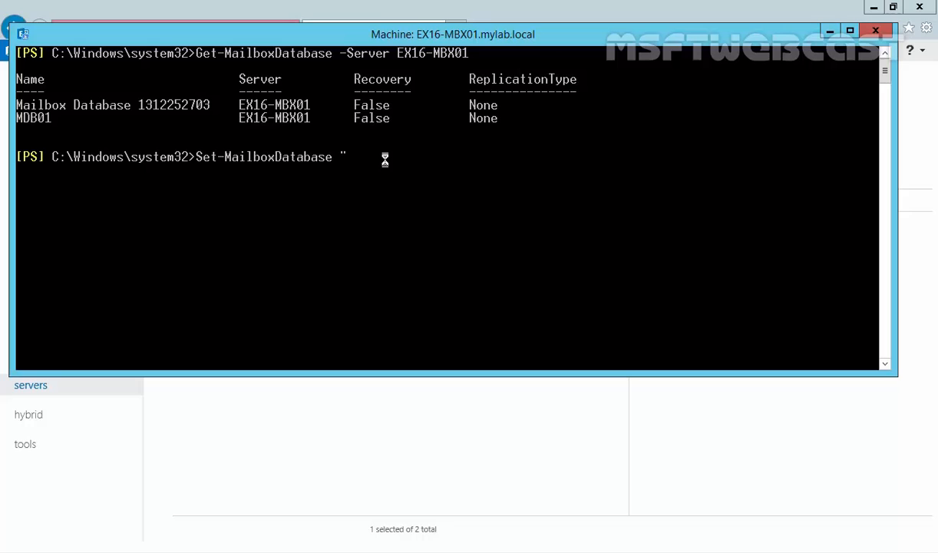
{"action": "type", "text": "Mailbox Database 1312252703"}
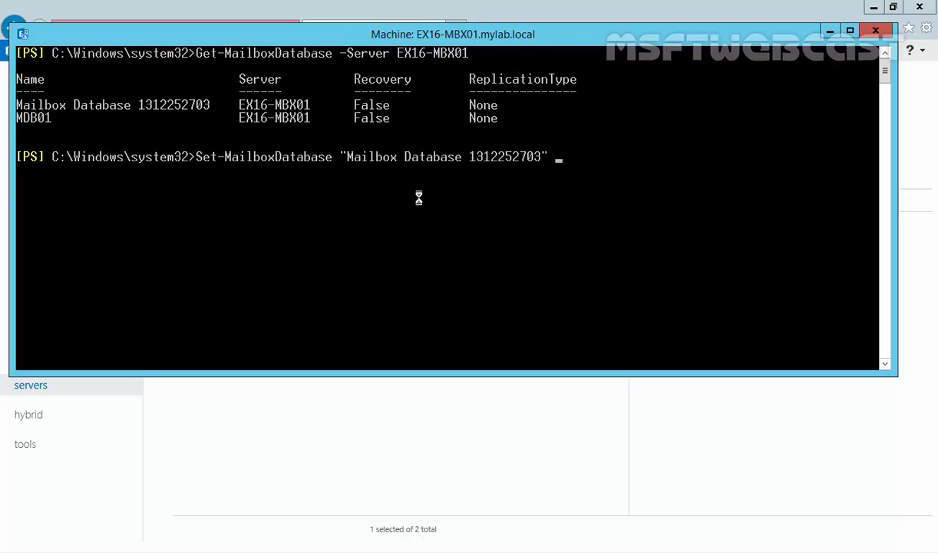
{"action": "type", "text": "-na"}
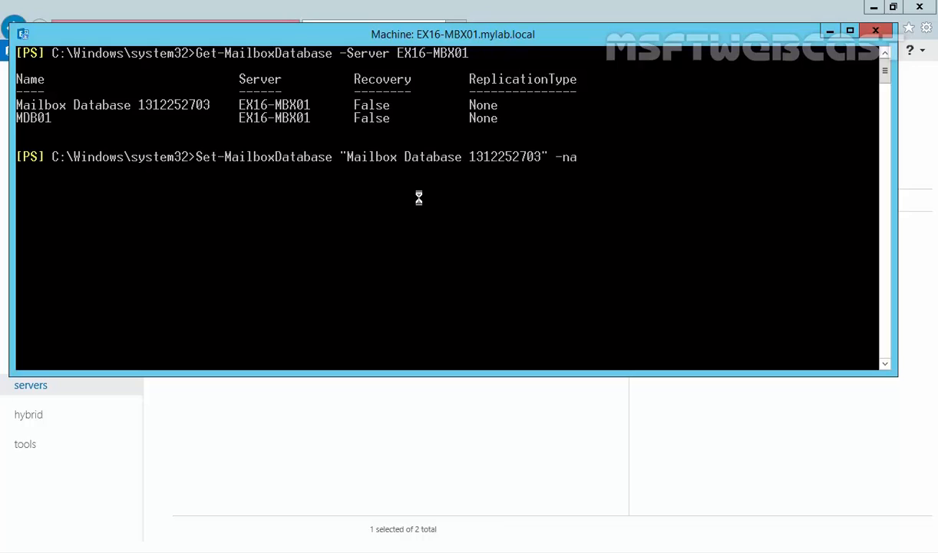
{"action": "type", "text": "me"}
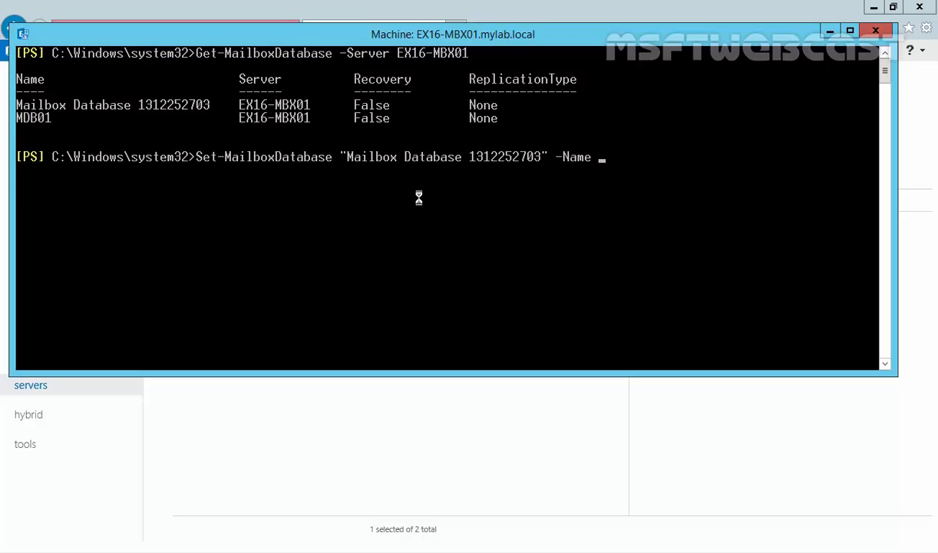
{"action": "type", "text": "MDB02"}
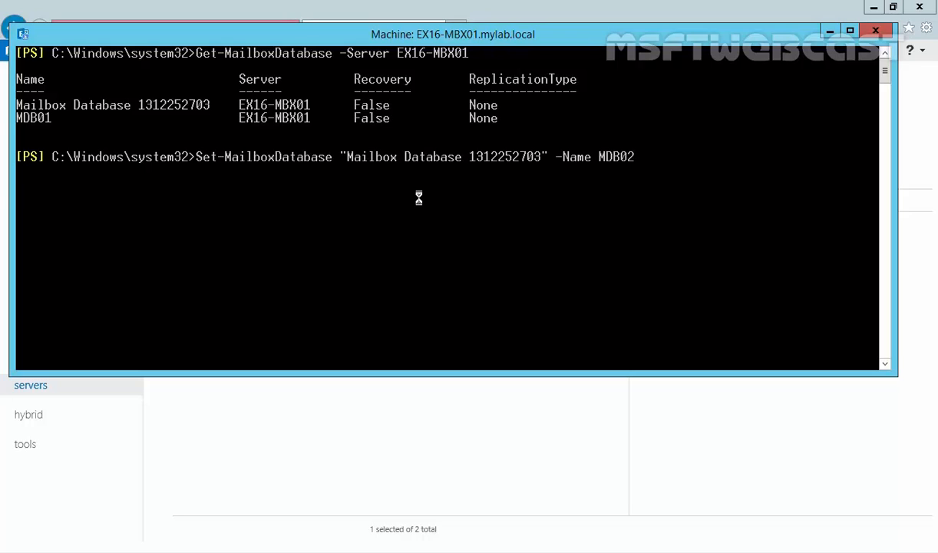
{"action": "key", "text": "Return"}
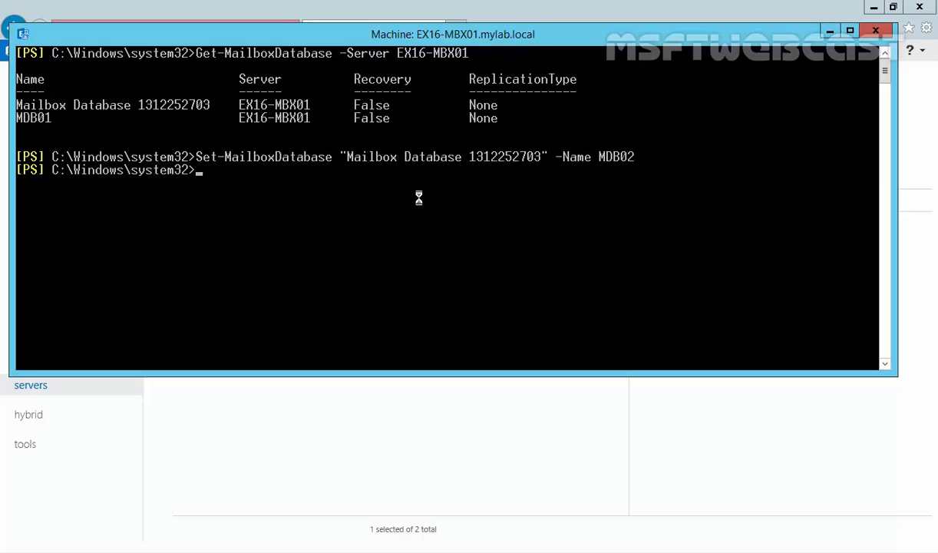
{"action": "type", "text": "Get-MailboxDatabase -Server EX16-MBX01"}
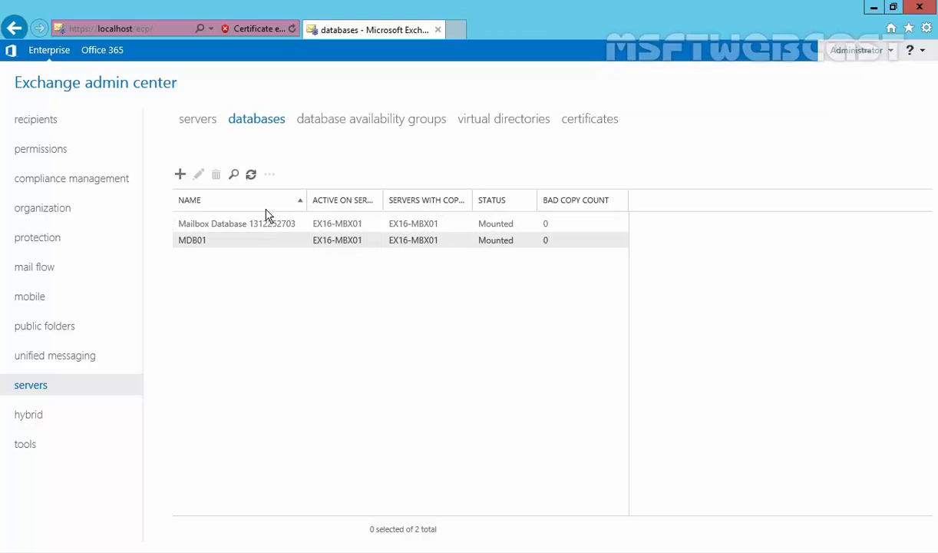
Step: Check MDB01's database path in its EAC properties, then close the details
{"action": "left_click", "coordinate": [251, 175]}
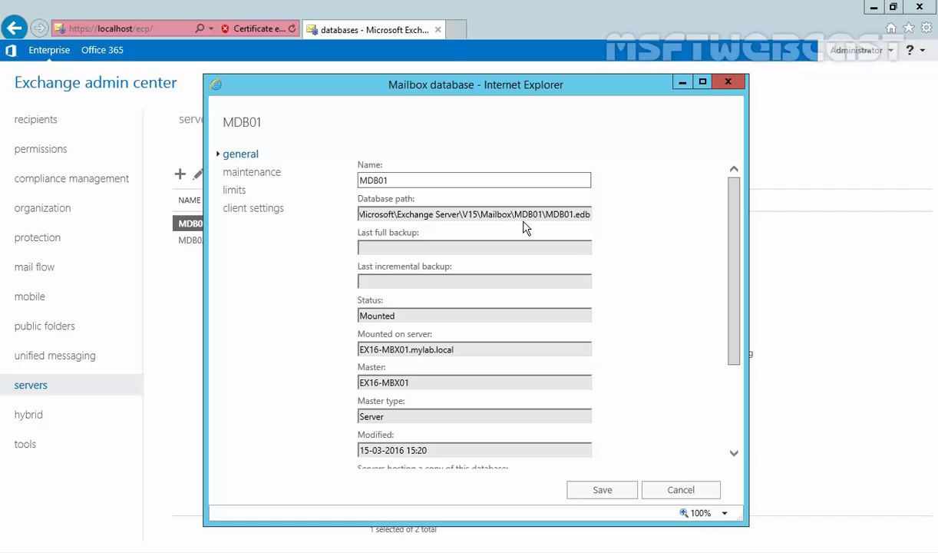
{"action": "mouse_move", "coordinate": [546, 228]}
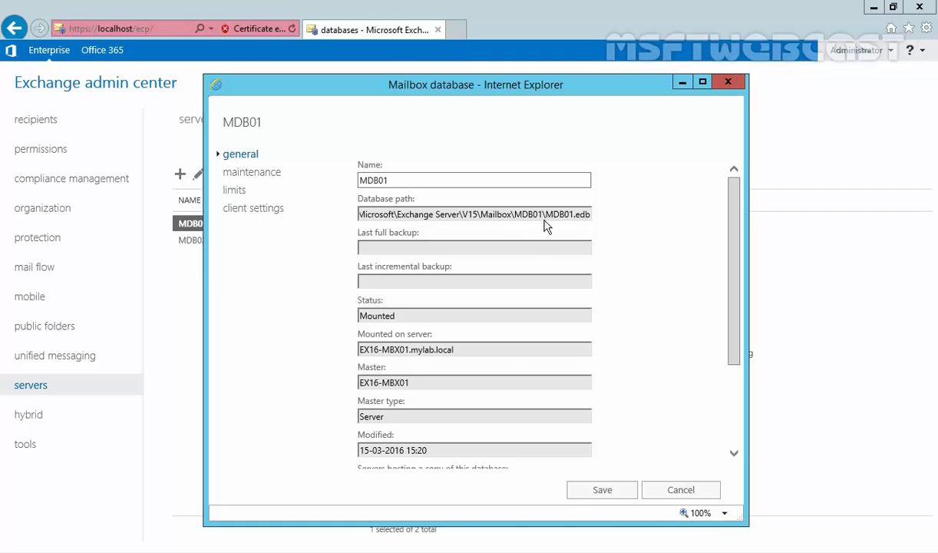
{"action": "left_click", "coordinate": [681, 489]}
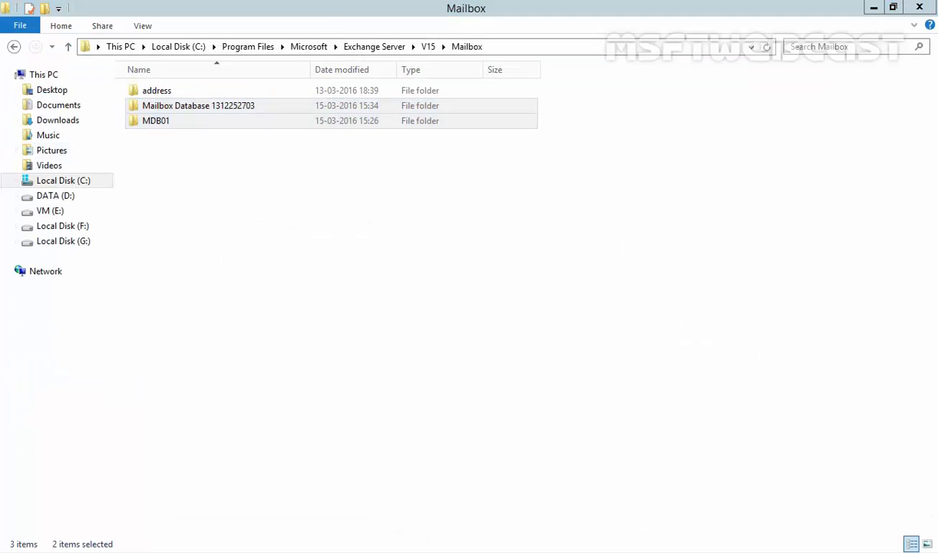
Step: Open the empty MailBoxDB folder on drive G: and start a move command in the shell
{"action": "left_click", "coordinate": [43, 73]}
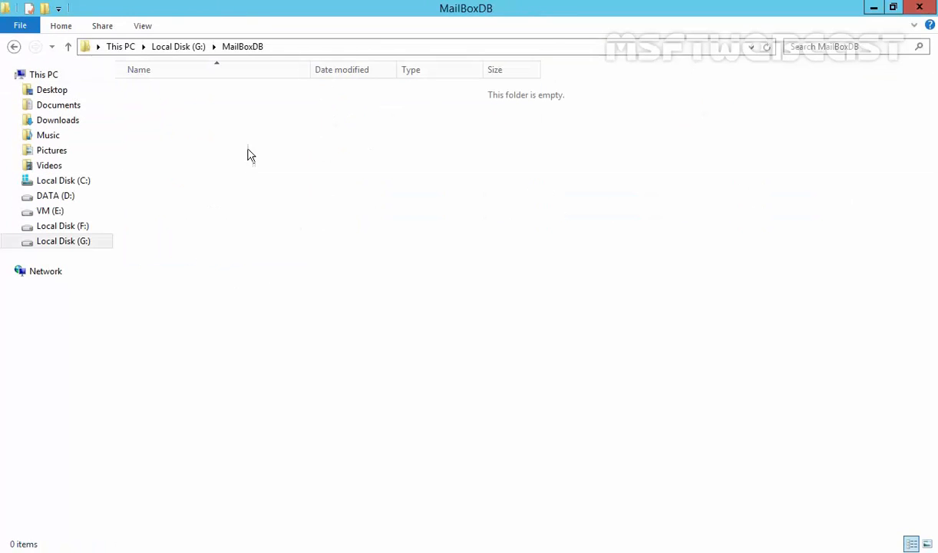
{"action": "mouse_move", "coordinate": [258, 157]}
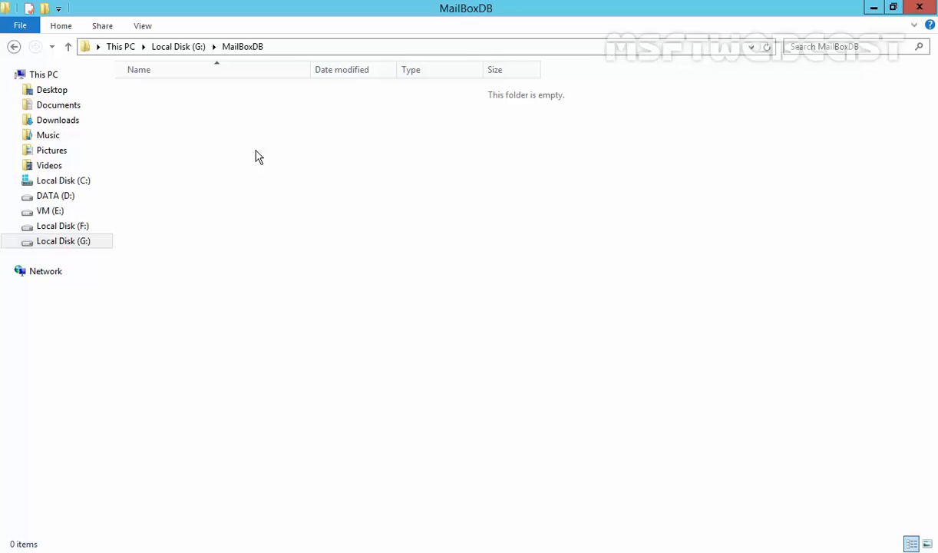
{"action": "mouse_move", "coordinate": [384, 296]}
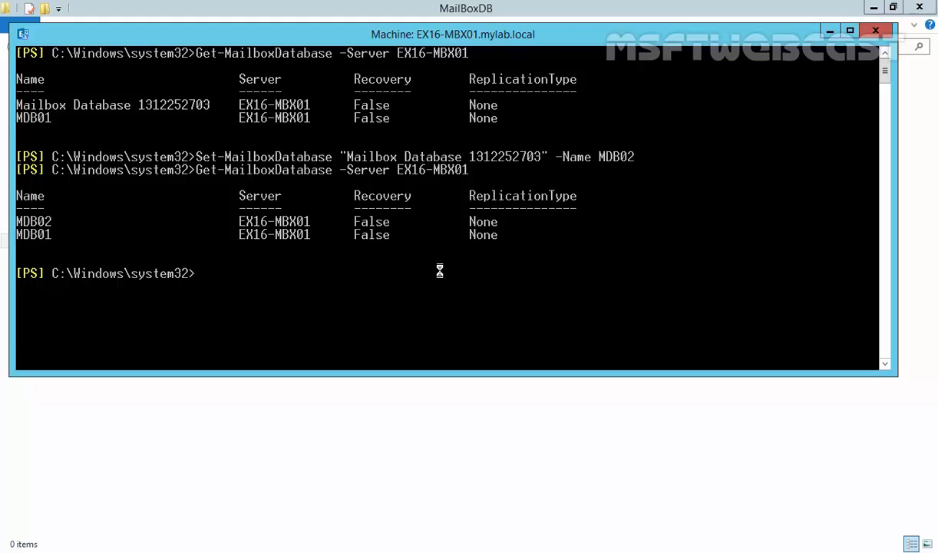
{"action": "type", "text": "move"}
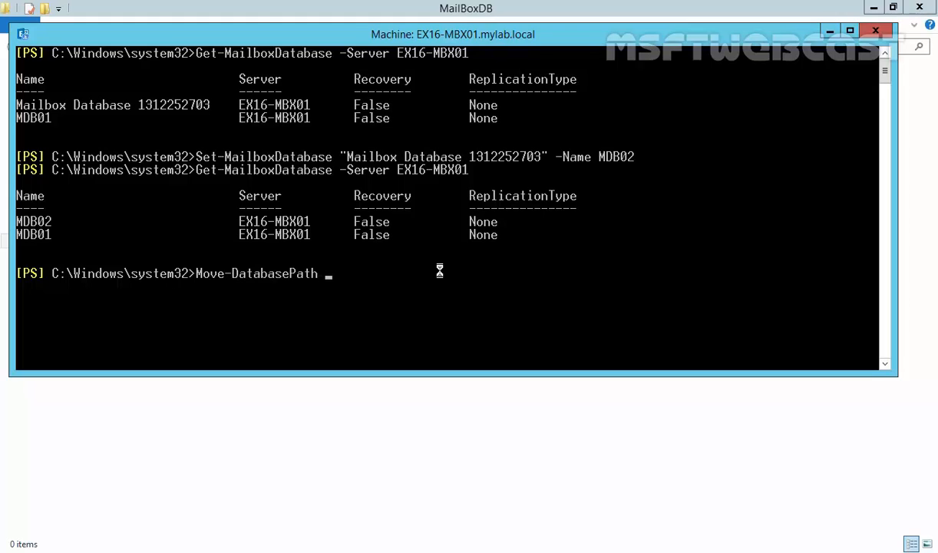
Step: Enter Move-DatabasePath MDB02 -EdbFilePath G:\MailBoxDB in the shell
{"action": "type", "text": "MDB"}
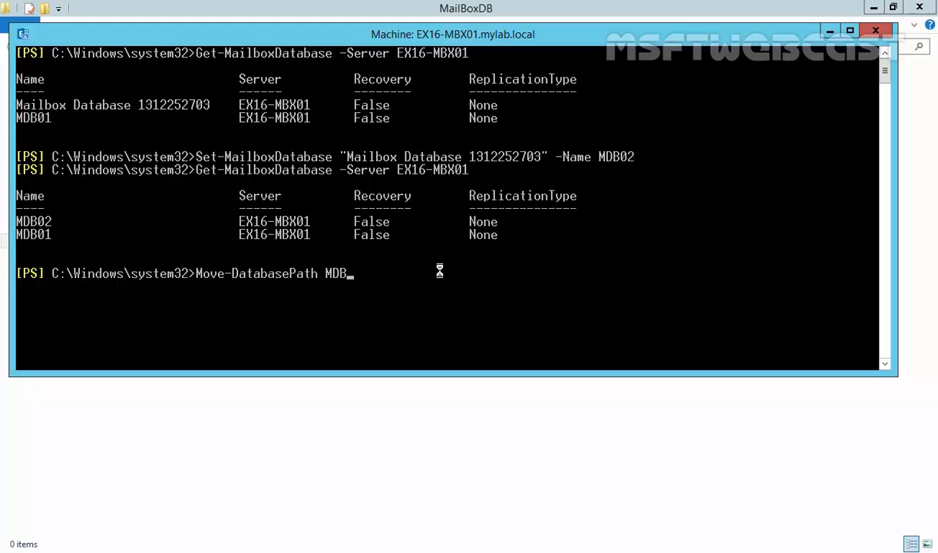
{"action": "type", "text": "02"}
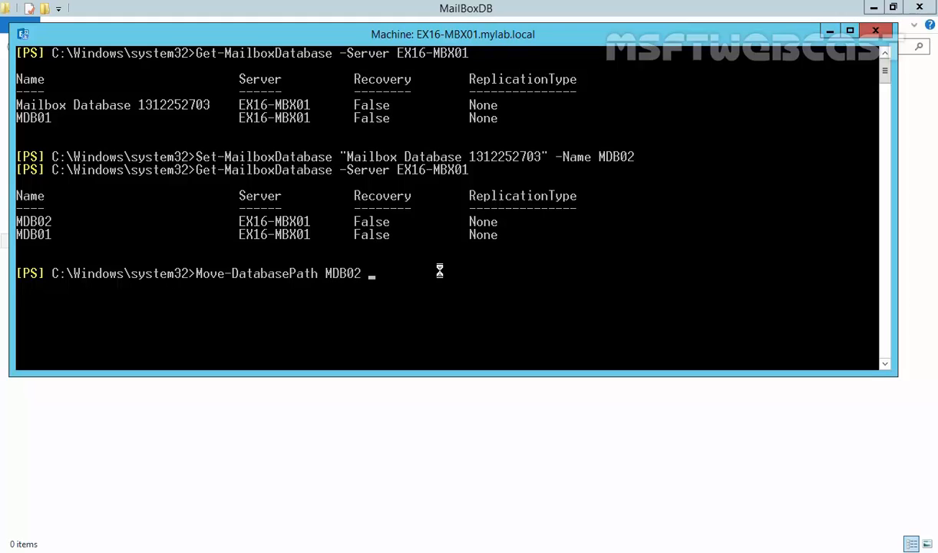
{"action": "type", "text": "-EdbFilePath"}
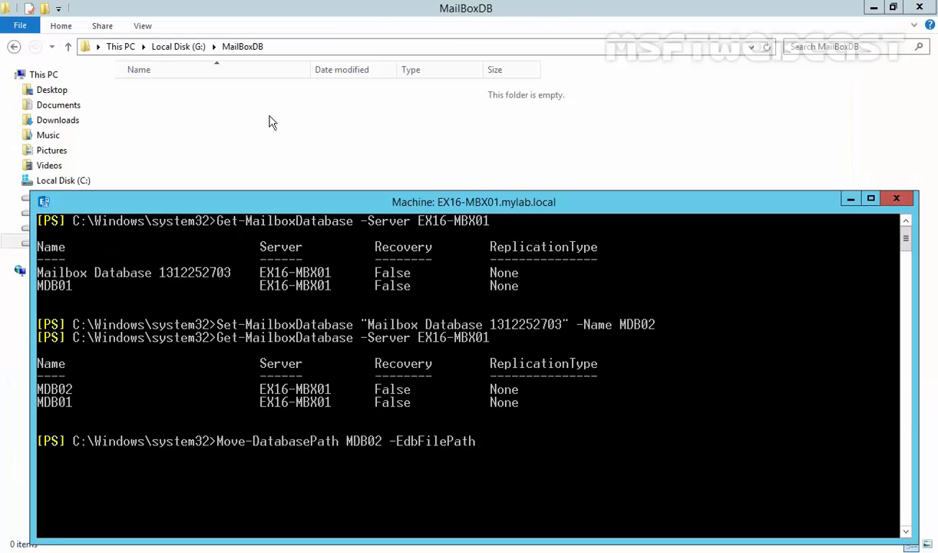
{"action": "mouse_move", "coordinate": [259, 129]}
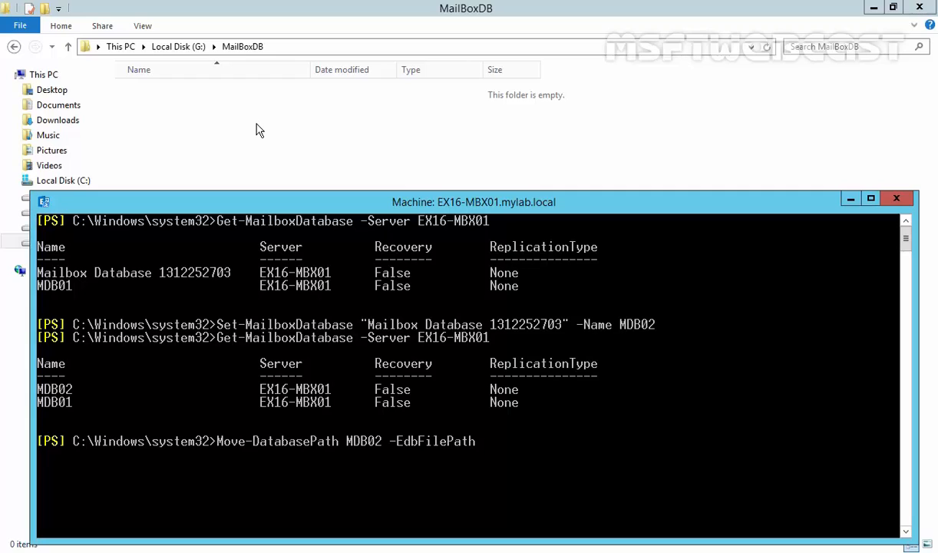
{"action": "type", "text": "G:"}
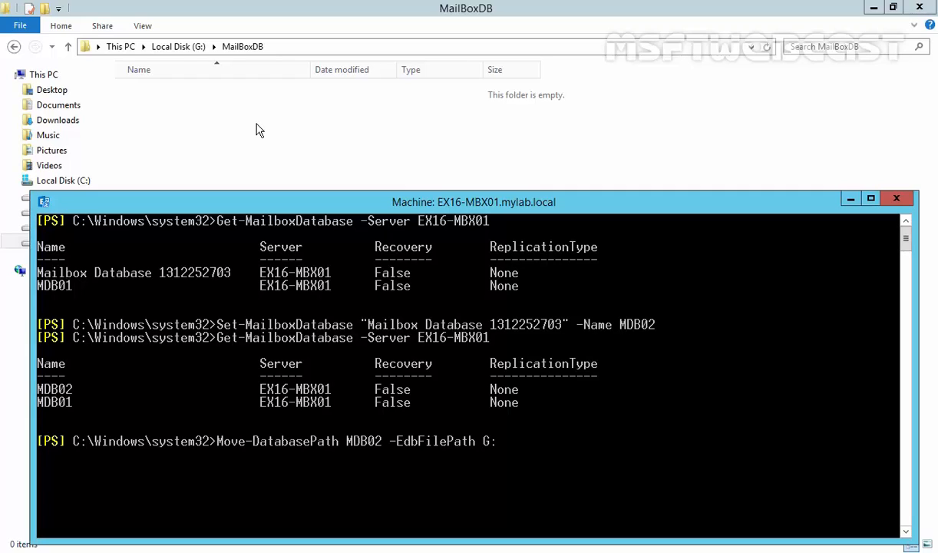
{"action": "type", "text": "\\MailBoxDB"}
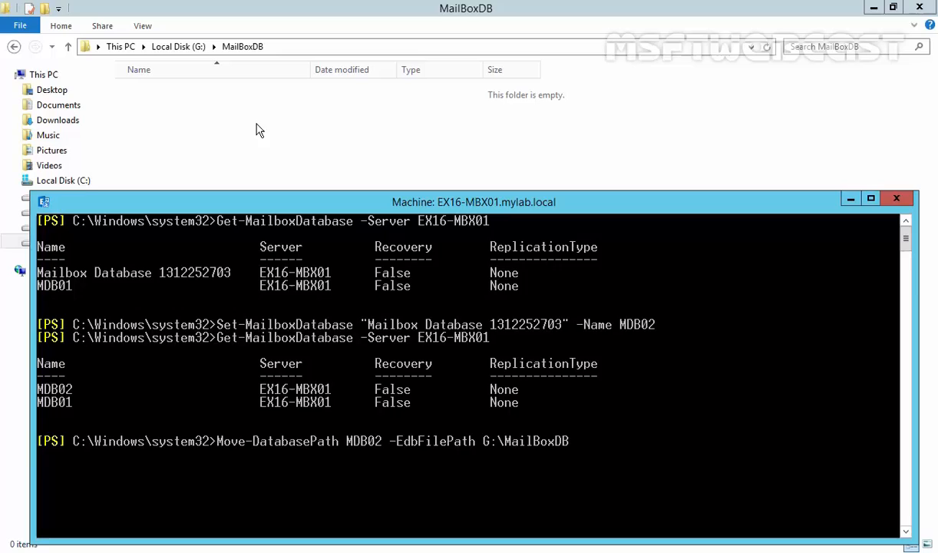
Step: Create folder MDB02 in MailBoxDB and extend the command with MDB02 EDB and log folder paths
{"action": "right_click", "coordinate": [260, 129]}
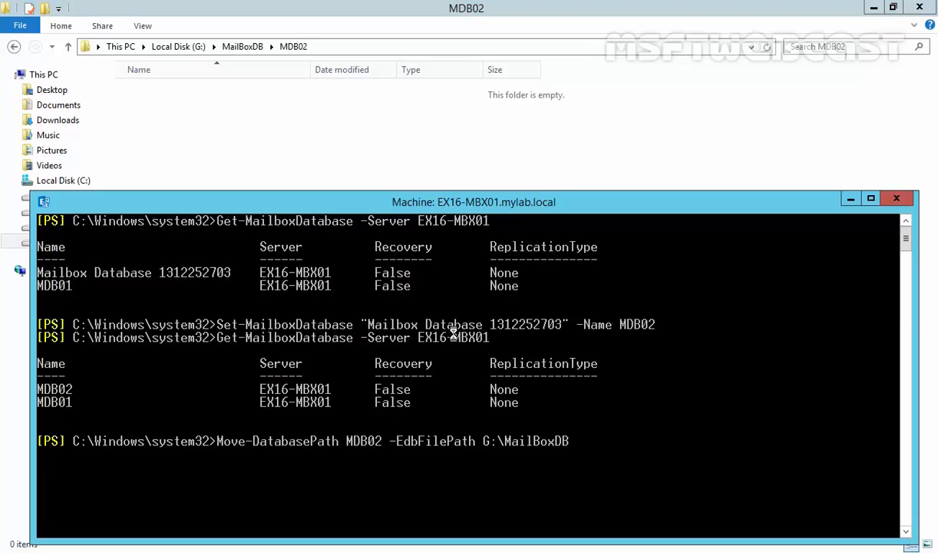
{"action": "left_click_drag", "start_coordinate": [474, 202], "coordinate": [490, 156]}
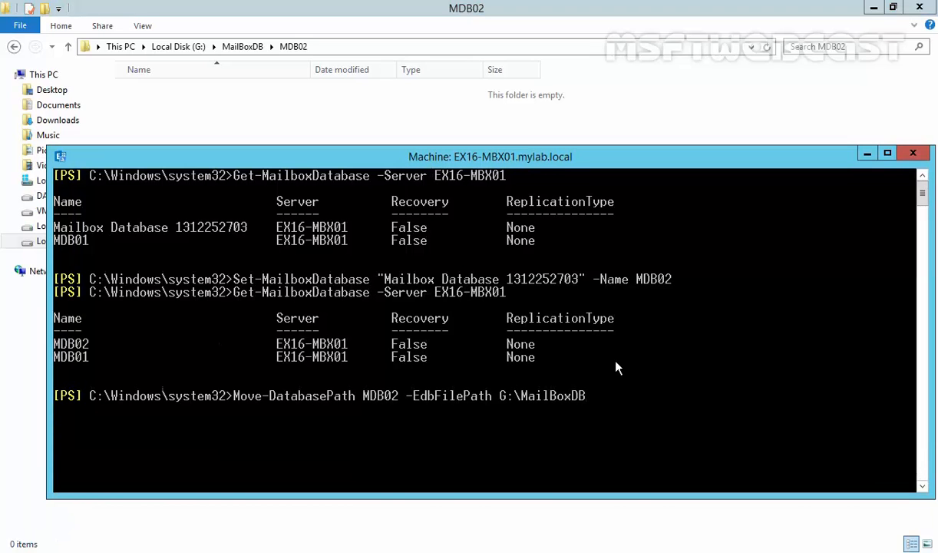
{"action": "type", "text": "\\MDB02"}
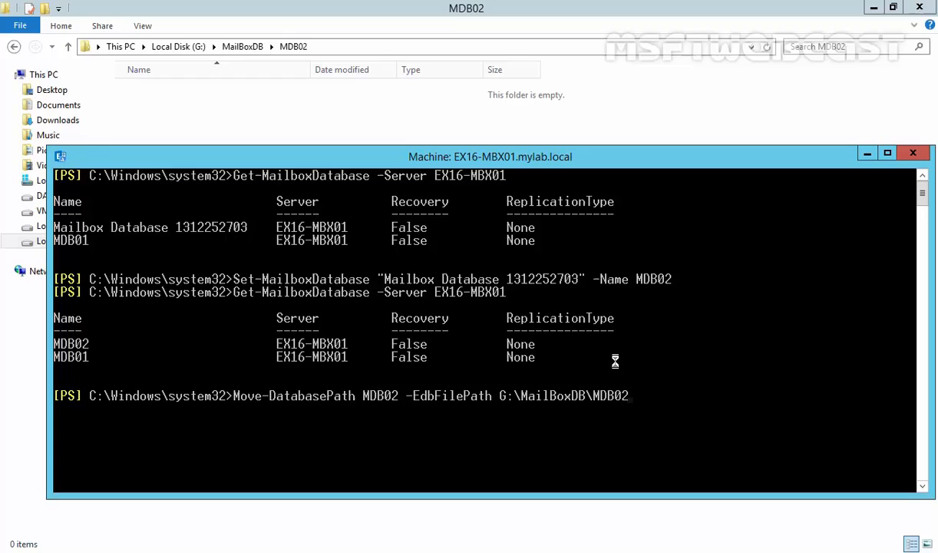
{"action": "type", "text": "\\"}
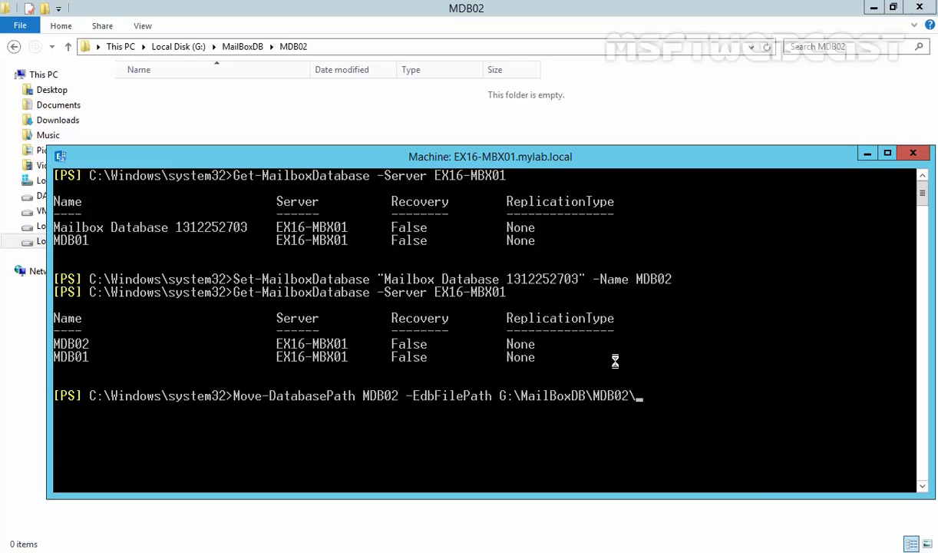
{"action": "type", "text": "MDB02.edb"}
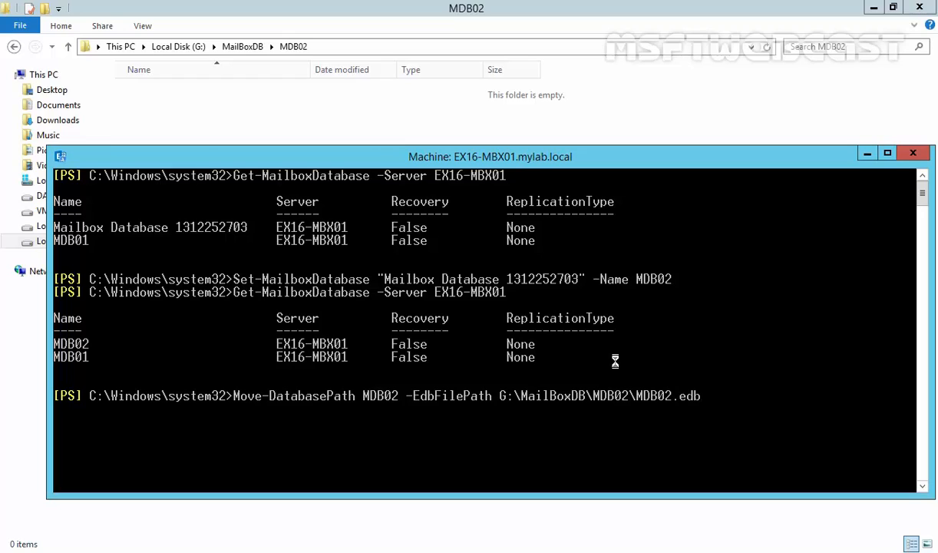
{"action": "type", "text": "-l"}
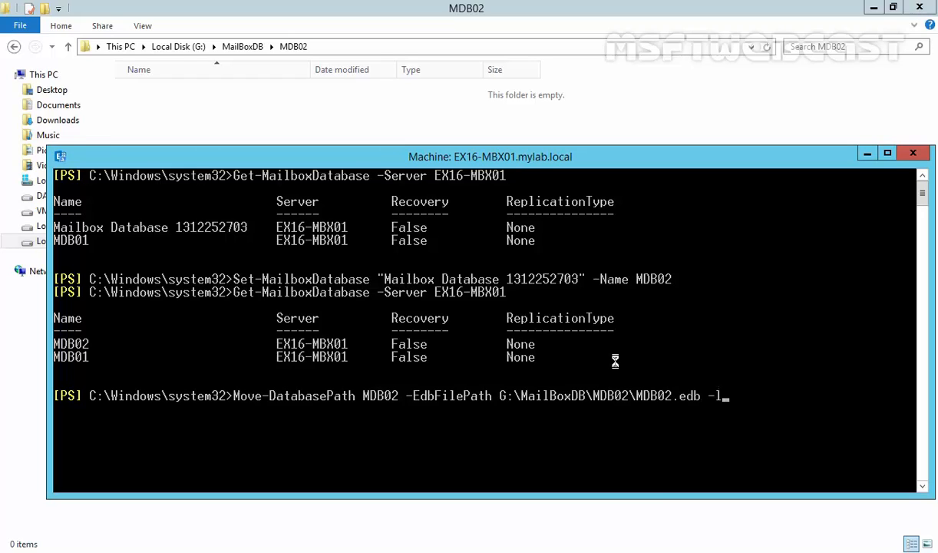
{"action": "type", "text": "ogFolderPath G"}
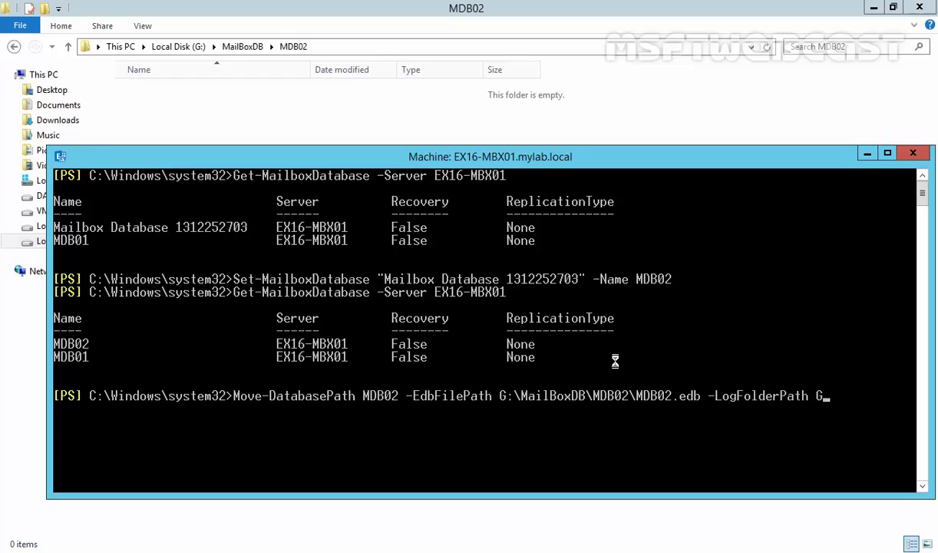
{"action": "type", "text": "G:\\MailBoxDB\\MDB02"}
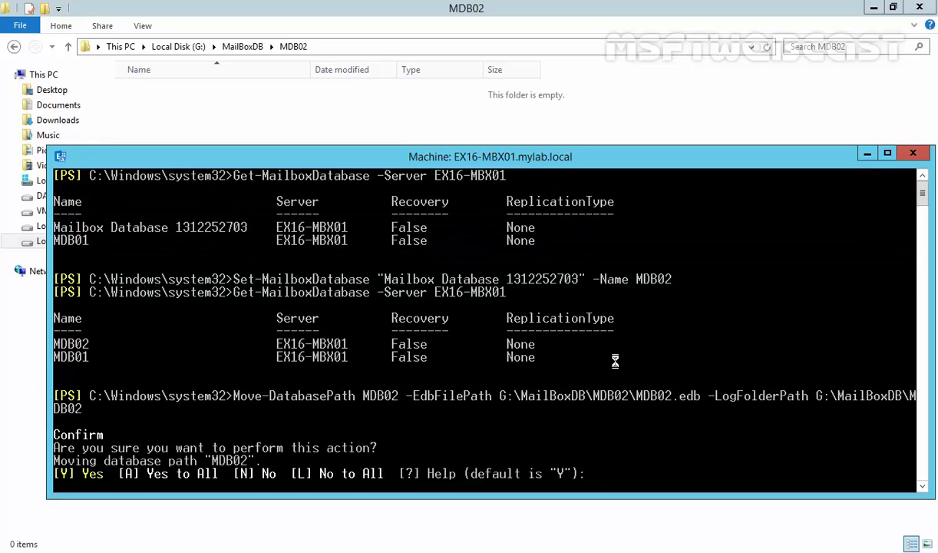
{"action": "mouse_move", "coordinate": [83, 454]}
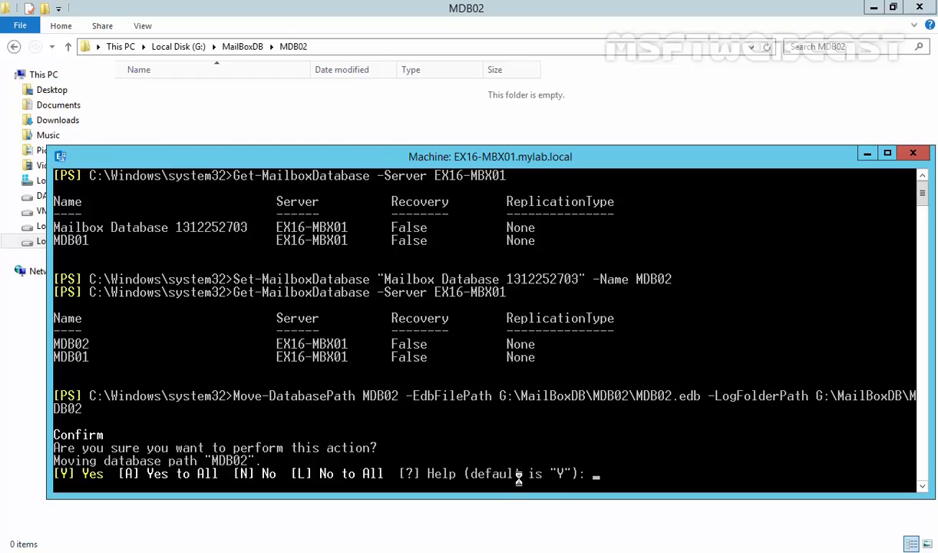
{"action": "mouse_move", "coordinate": [514, 472]}
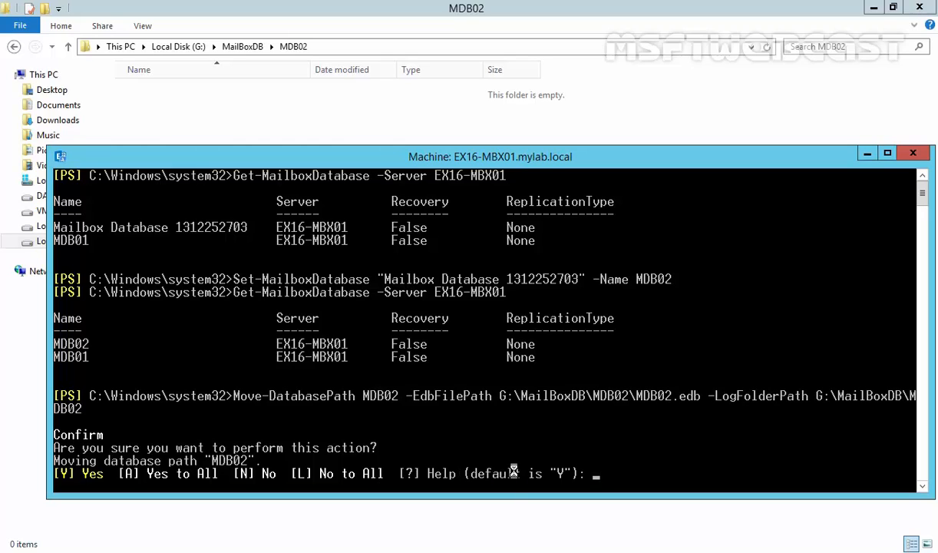
Step: Answer A (Yes to All) to confirm moving MDB02's database path
{"action": "type", "text": "A"}
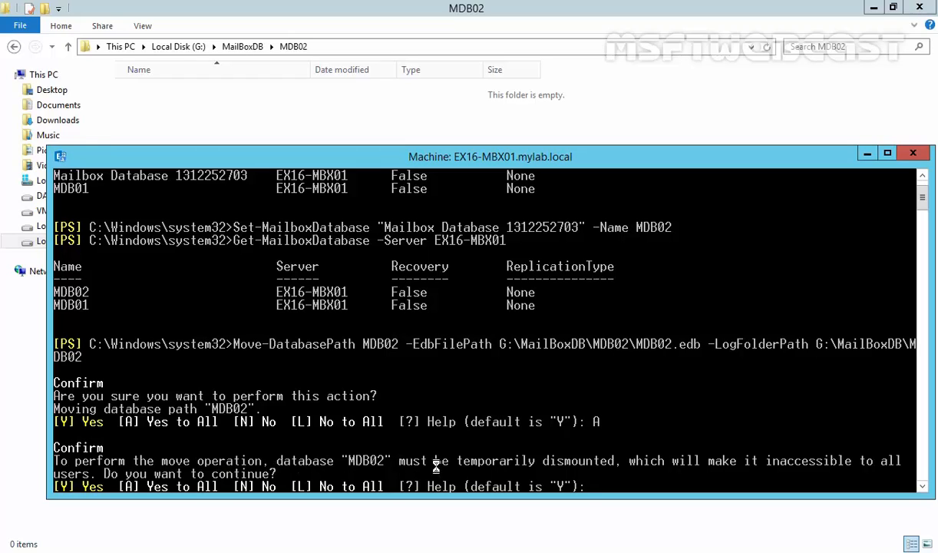
{"action": "mouse_move", "coordinate": [657, 468]}
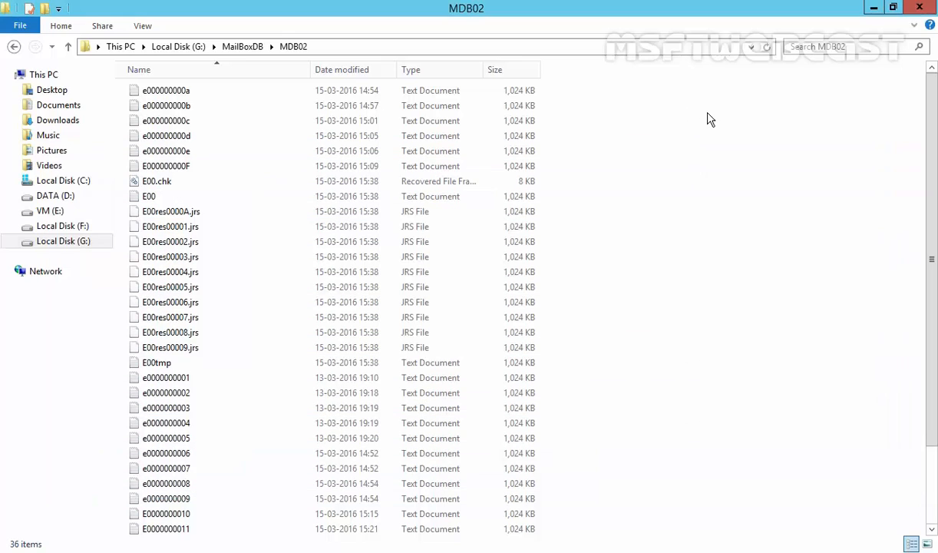
Step: Select MDB02.edb in G:\MailBoxDB\MDB02 to confirm its 247 MB size
{"action": "scroll", "scroll_direction": "down", "scroll_amount": 3}
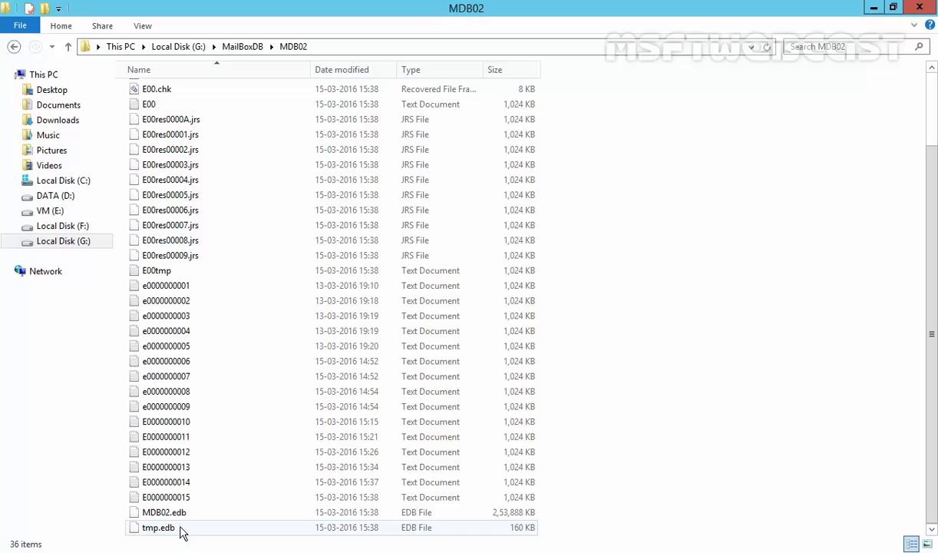
{"action": "left_click", "coordinate": [164, 513]}
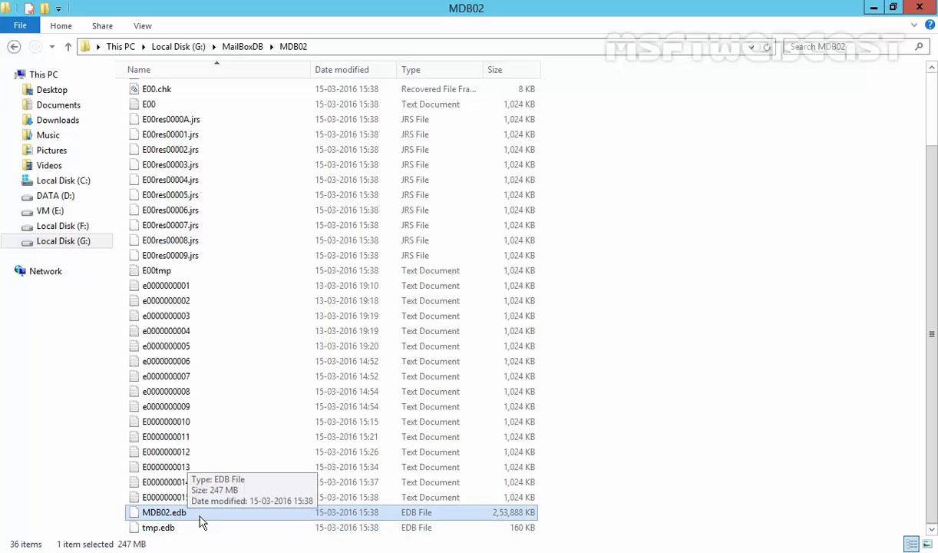
{"action": "mouse_move", "coordinate": [132, 236]}
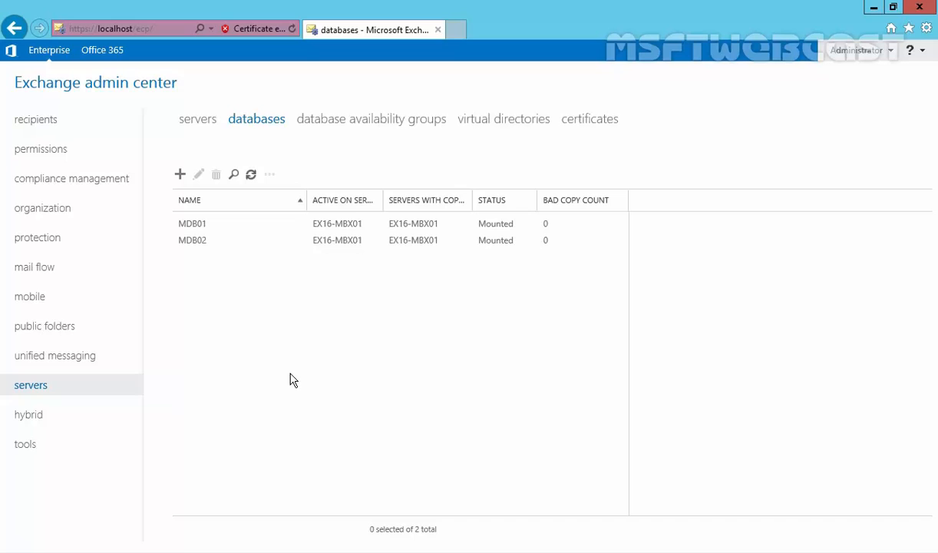
{"action": "left_click", "coordinate": [193, 239]}
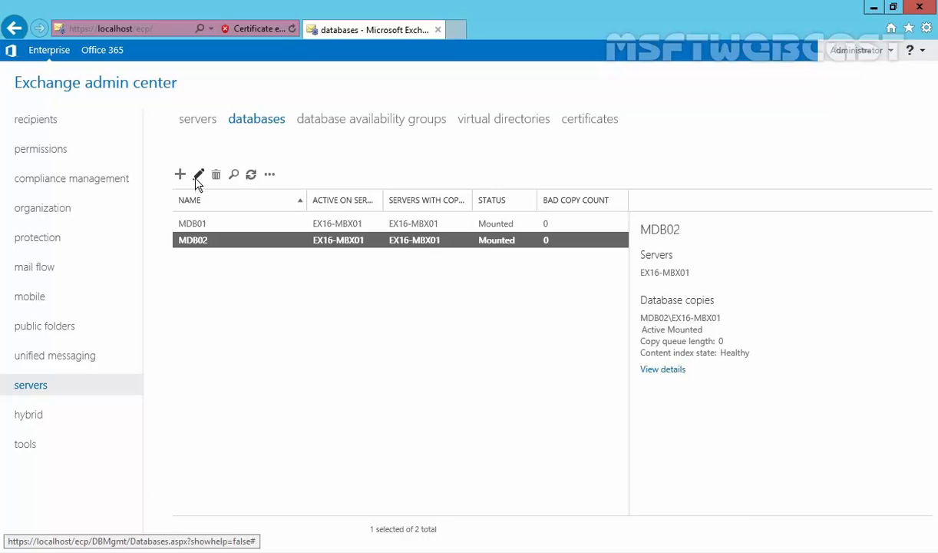
{"action": "left_click", "coordinate": [198, 174]}
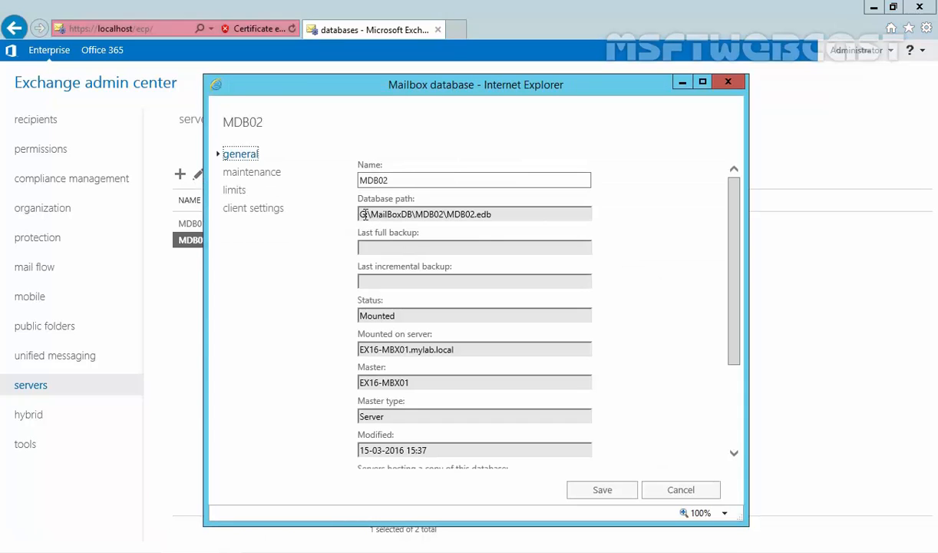
{"action": "triple_click", "coordinate": [474, 214]}
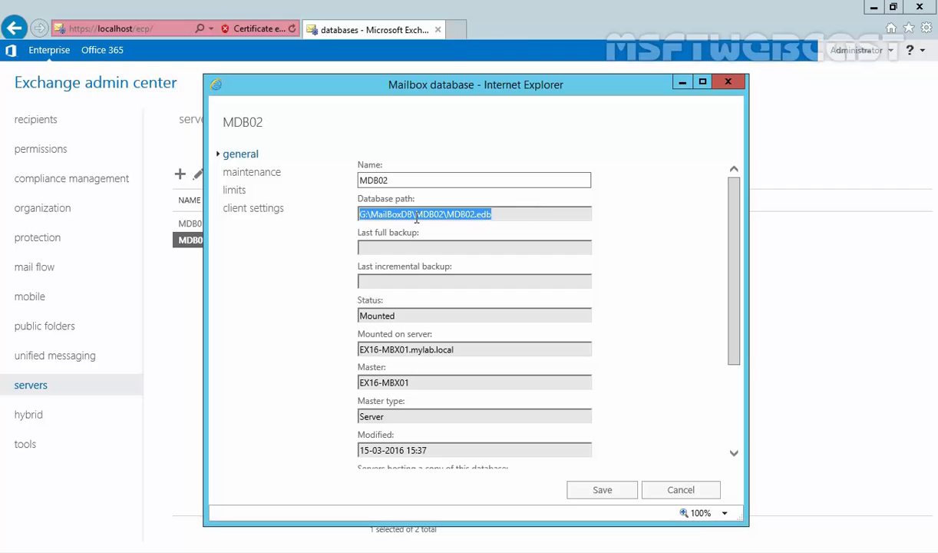
{"action": "mouse_move", "coordinate": [463, 224]}
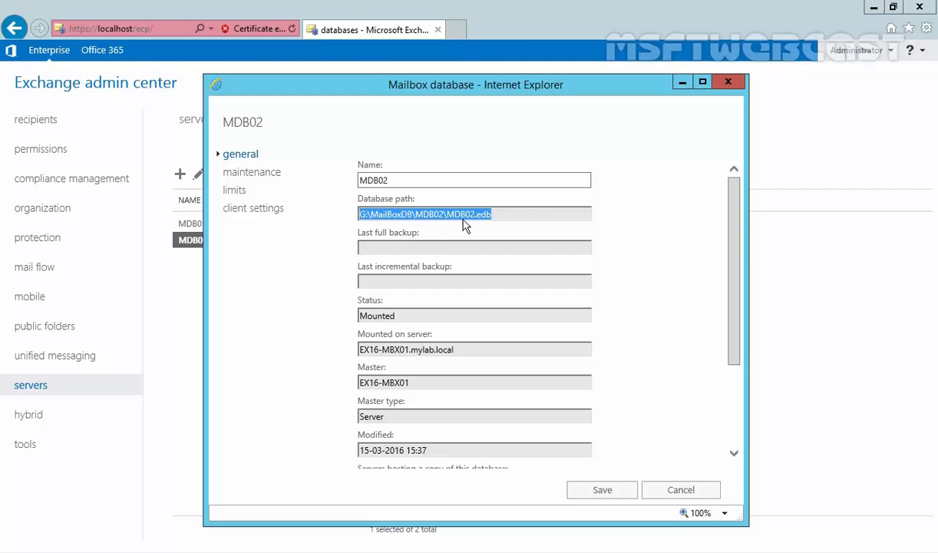
{"action": "left_click", "coordinate": [680, 490]}
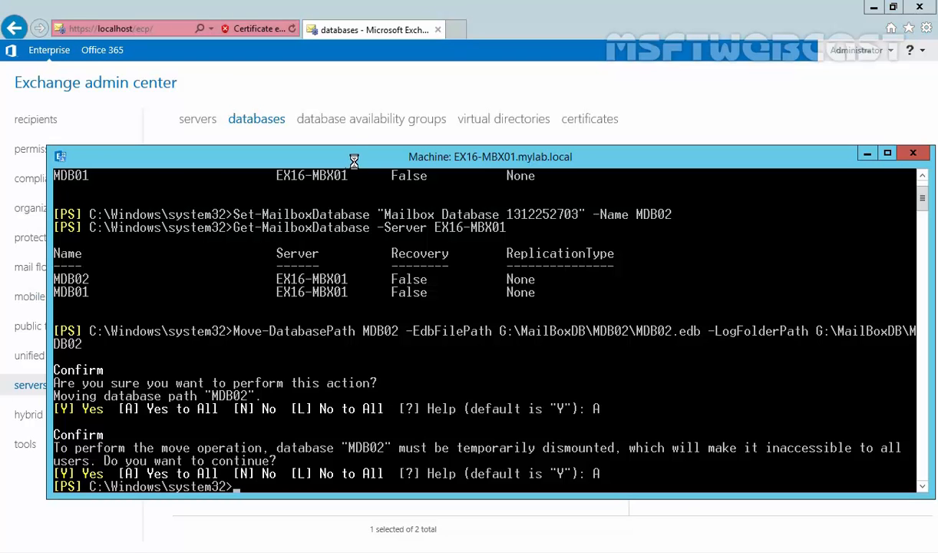
Step: Run Get-MailboxDatabase -Identity MDB02 and confirm logs and MDB02.edb are under G:\MailBoxDB\MDB02
{"action": "type", "text": "ge"}
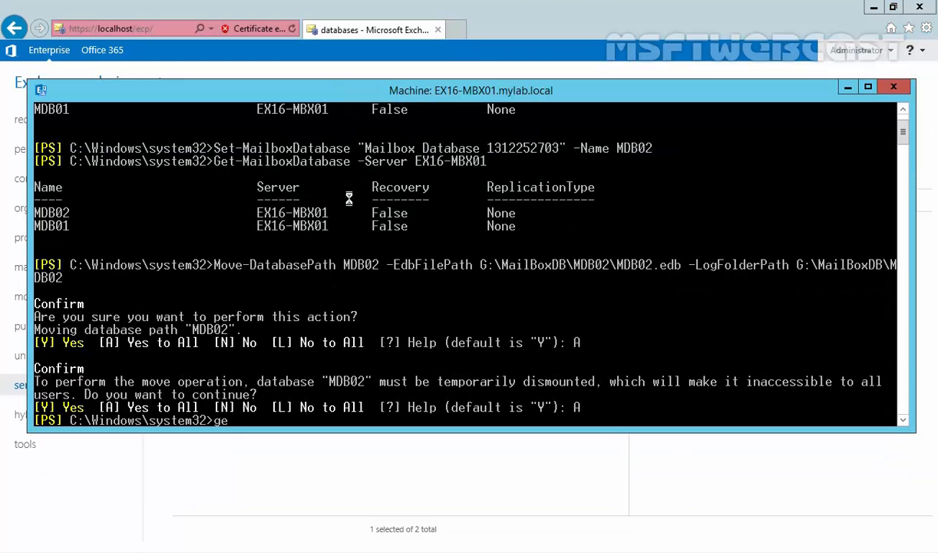
{"action": "type", "text": "Get-Mailboxda"}
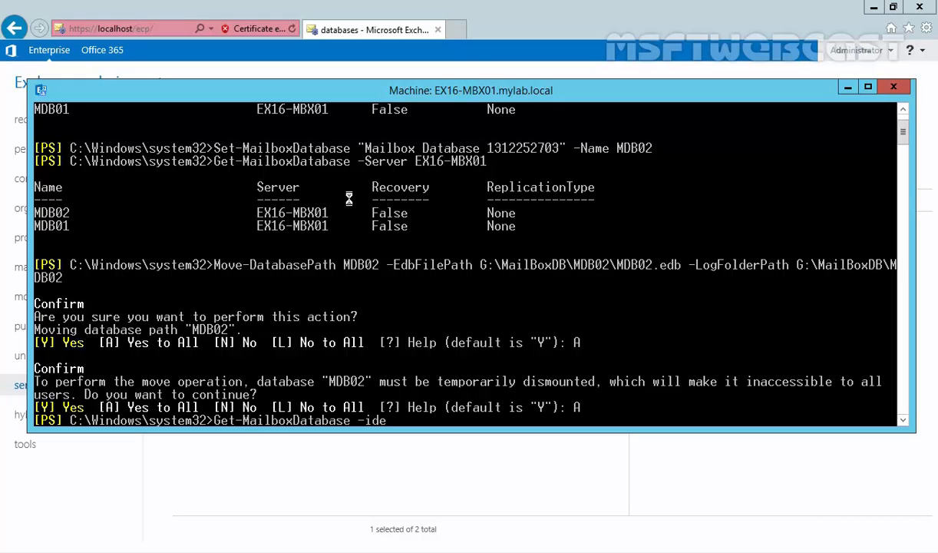
{"action": "type", "text": "ntity MD"}
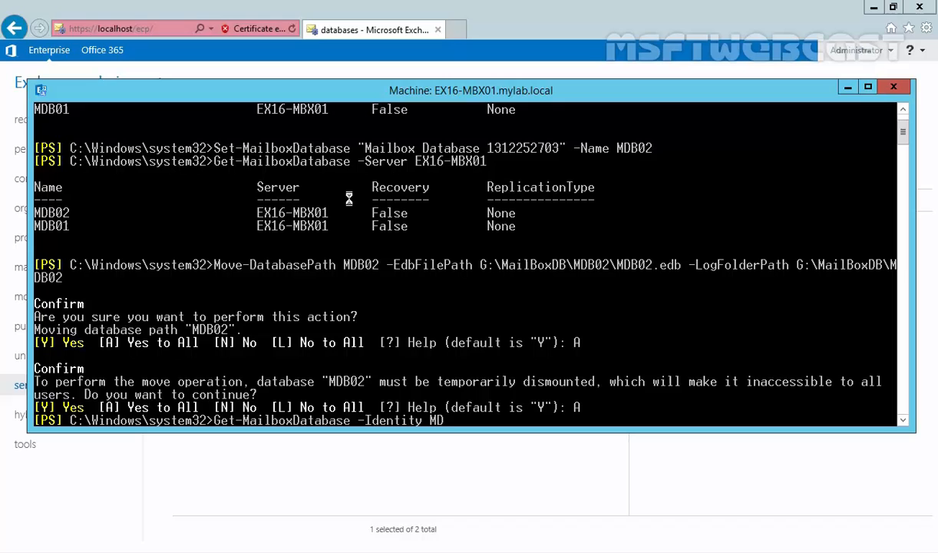
{"action": "type", "text": "B02"}
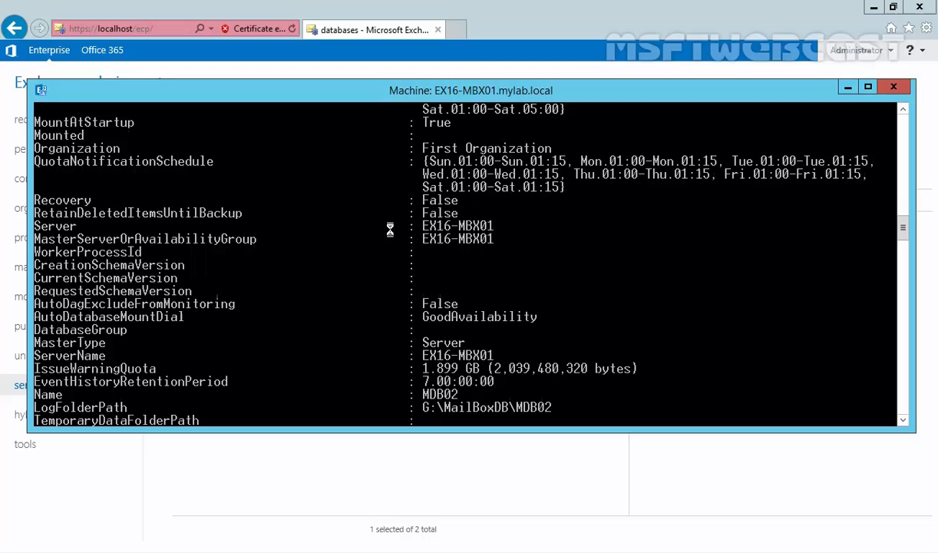
{"action": "scroll", "scroll_direction": "down", "scroll_amount": 3}
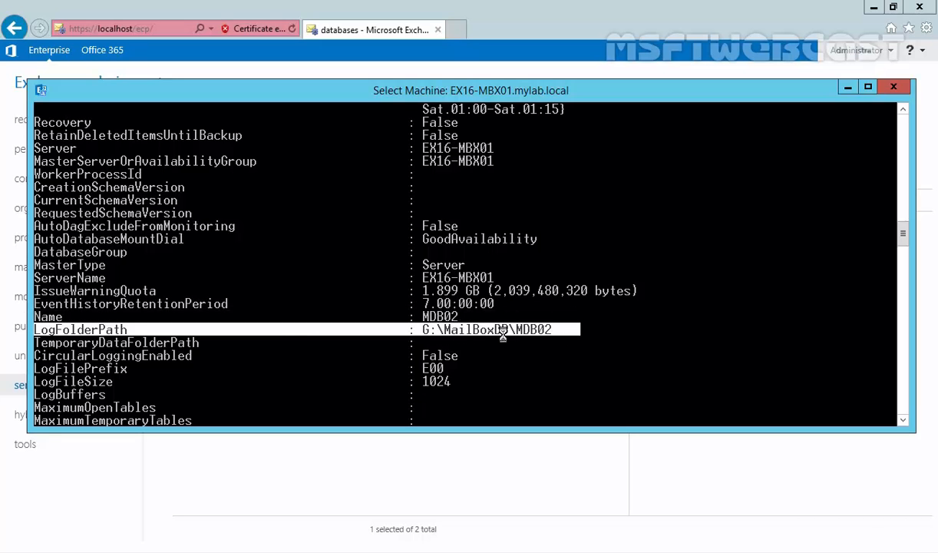
{"action": "scroll", "scroll_direction": "up", "scroll_amount": 3}
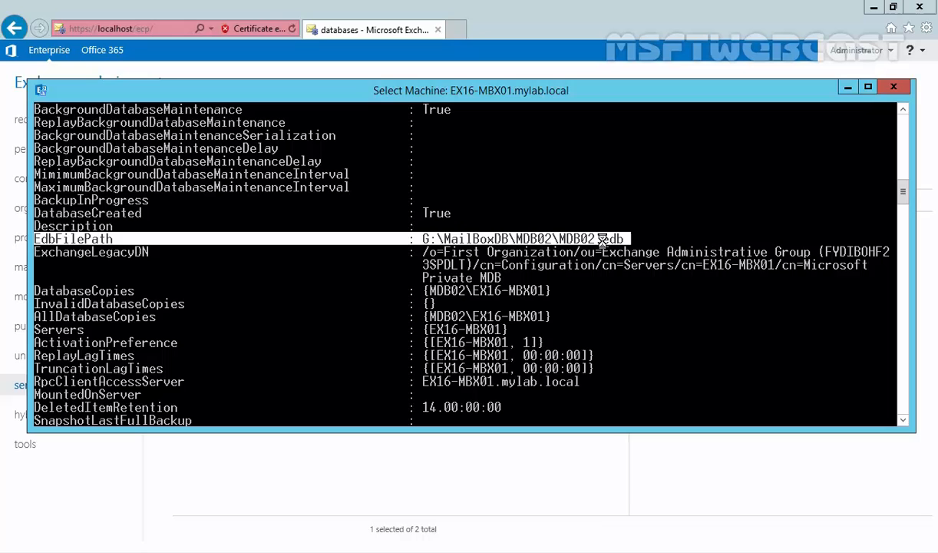
{"action": "left_click", "coordinate": [894, 86]}
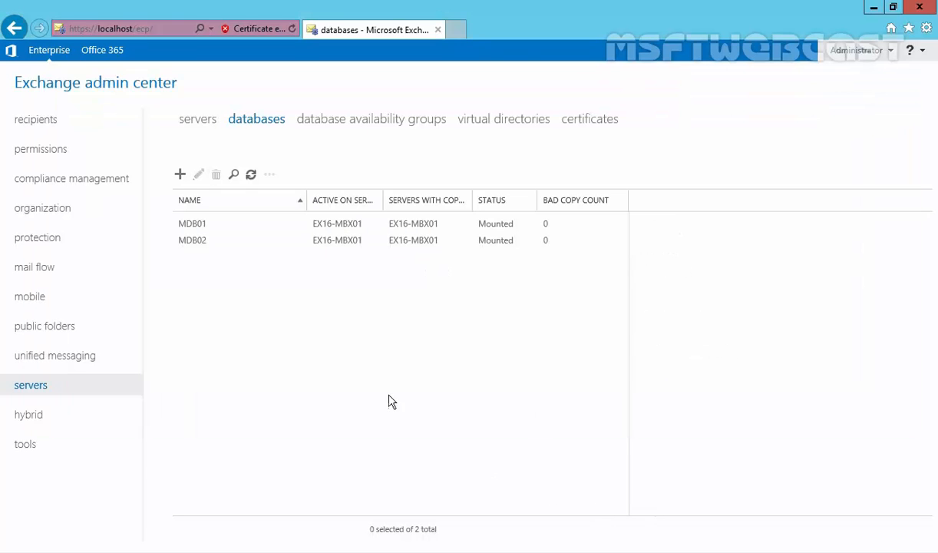
{"action": "mouse_move", "coordinate": [370, 388]}
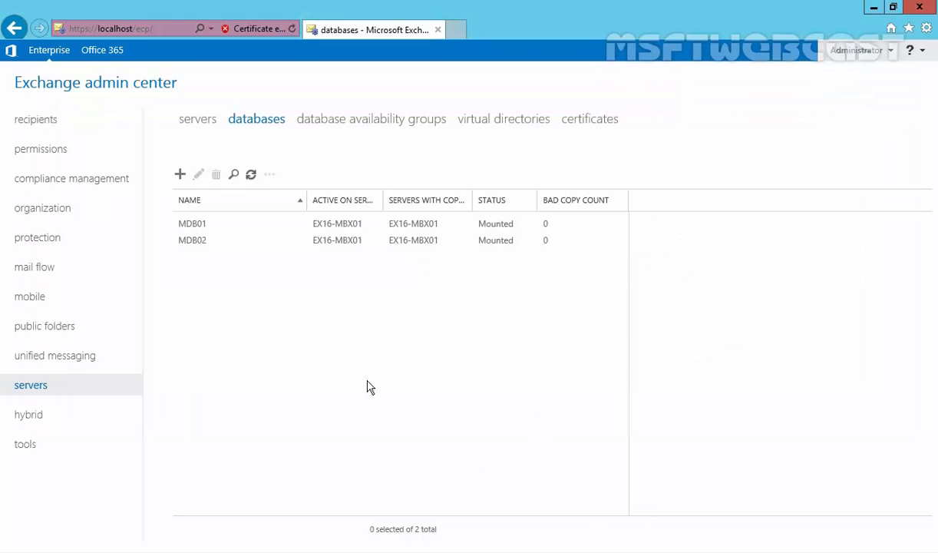